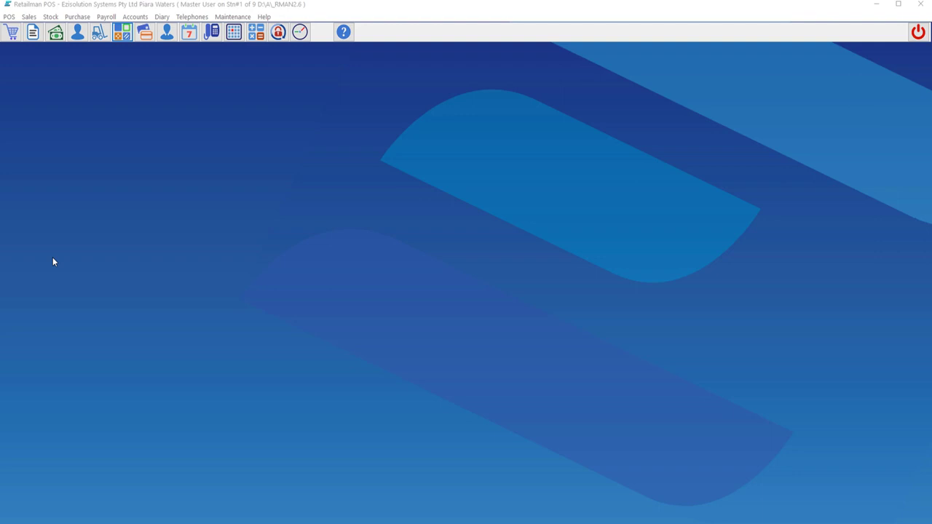
mouse_move(82, 211)
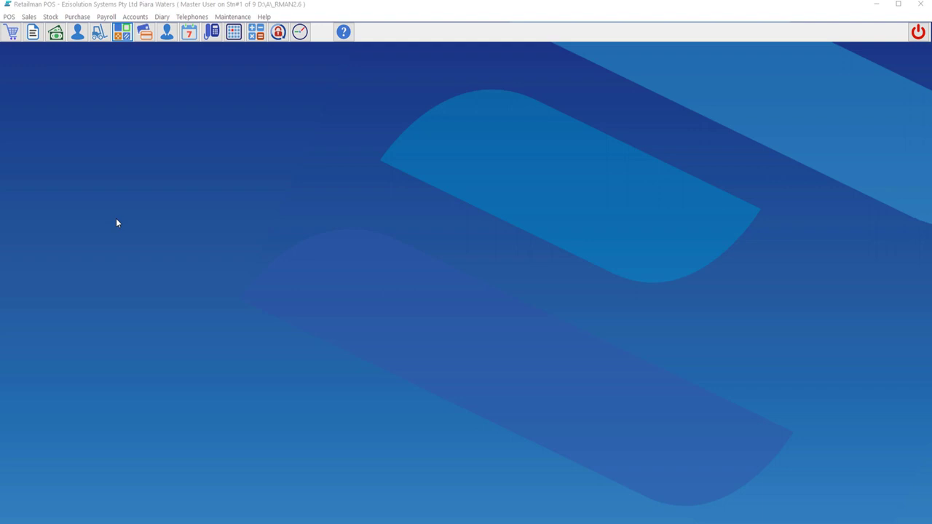
mouse_move(68, 107)
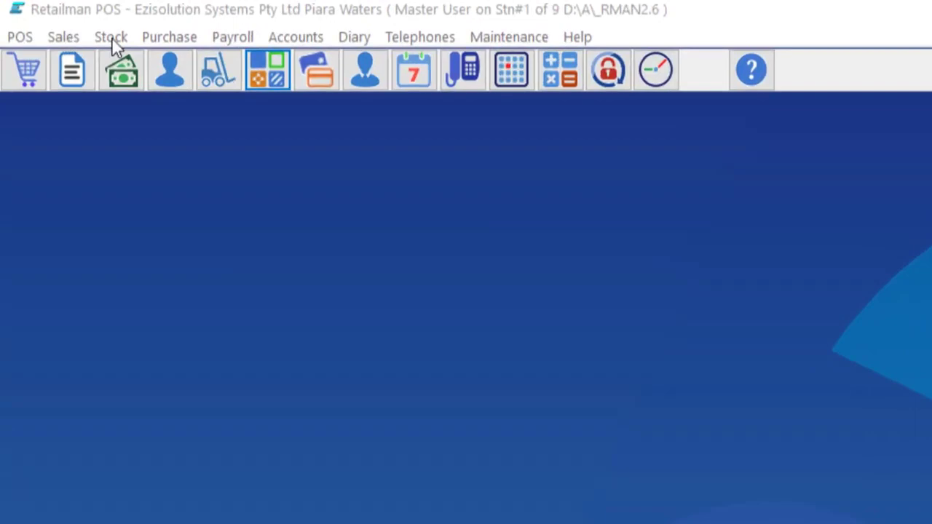
- Start a new stock quantity adjustment, switching its type from stocktake to Stock Qty Adjustment
left_click(110, 36)
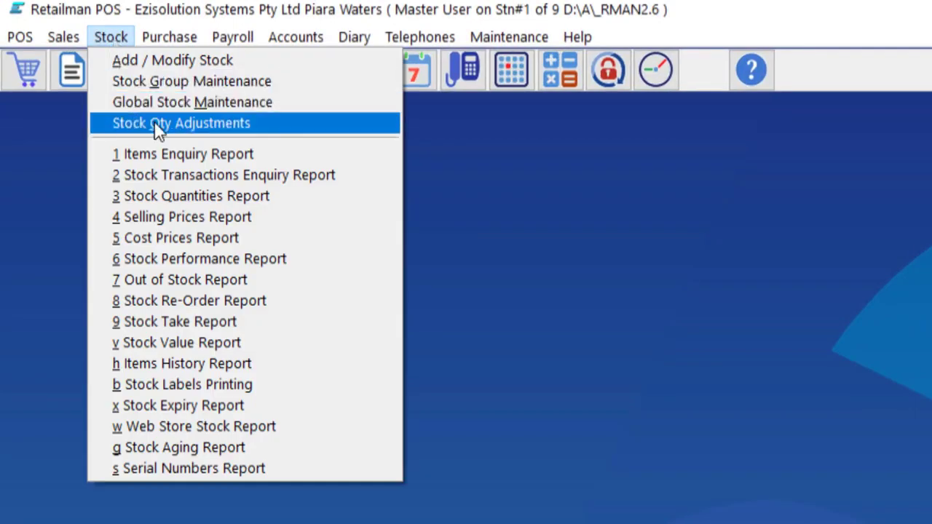
left_click(181, 122)
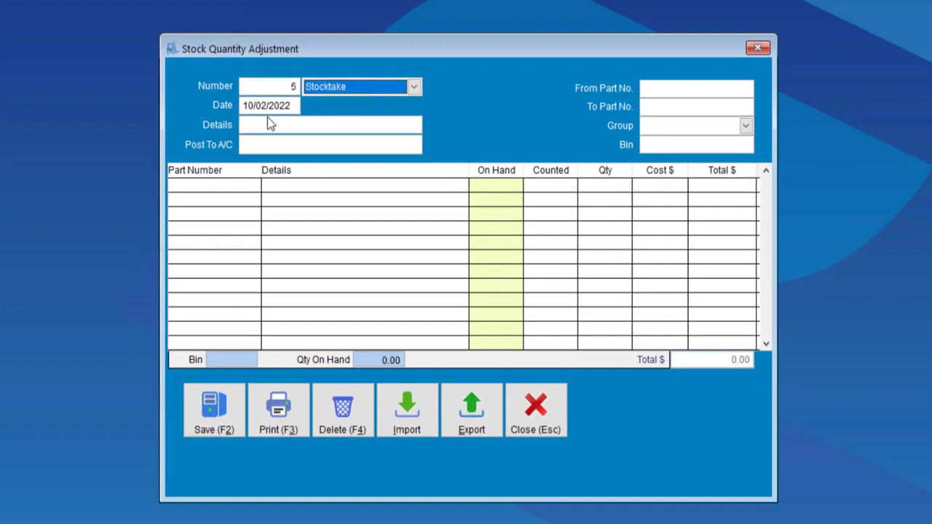
left_click(413, 85)
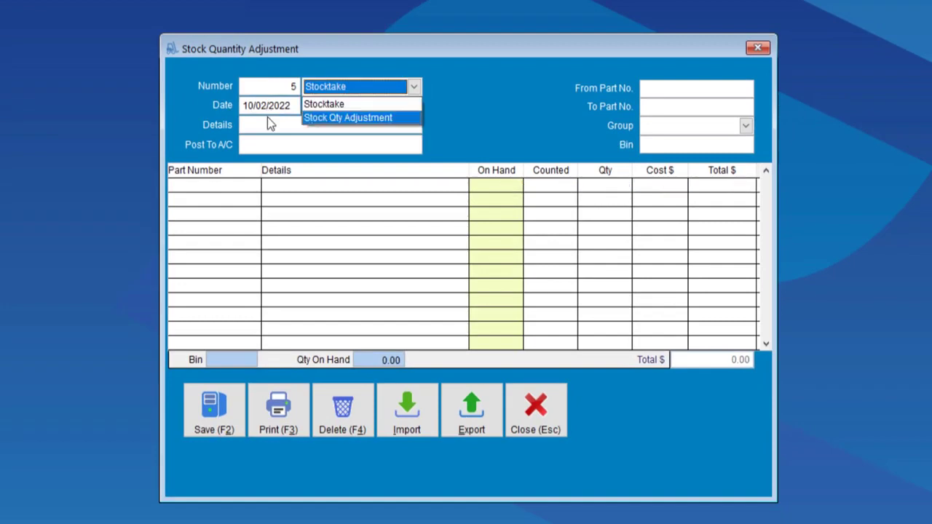
left_click(349, 117)
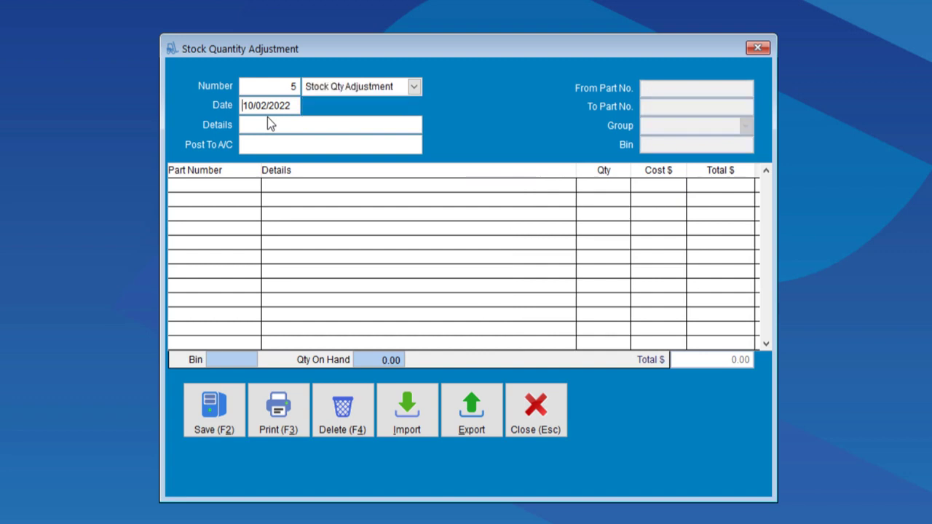
- Enter 'Damaged stock' as the details and begin account 92 in Post To A/C
left_click(330, 124)
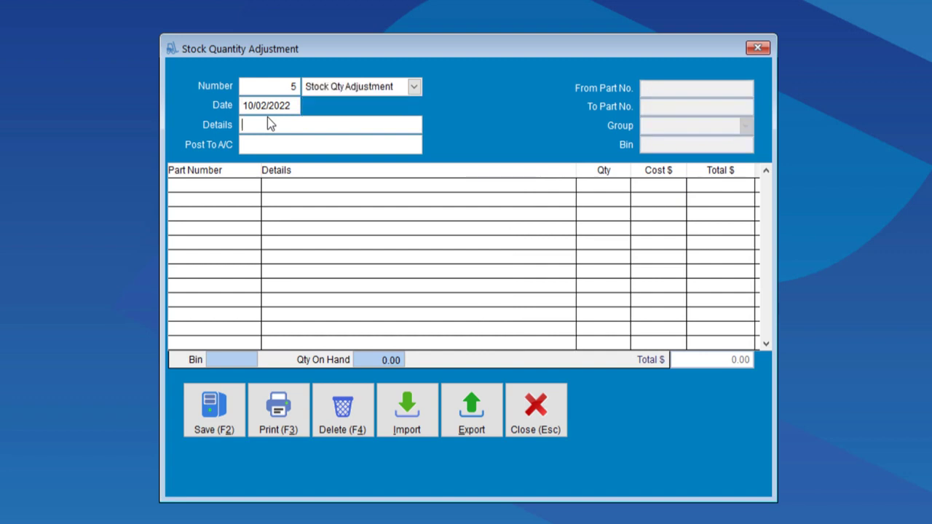
type("D")
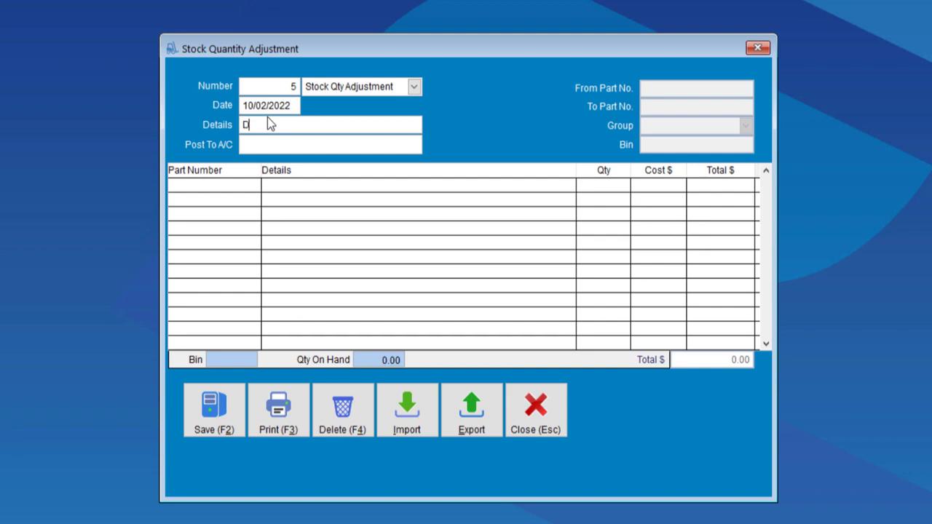
type("amaged stock")
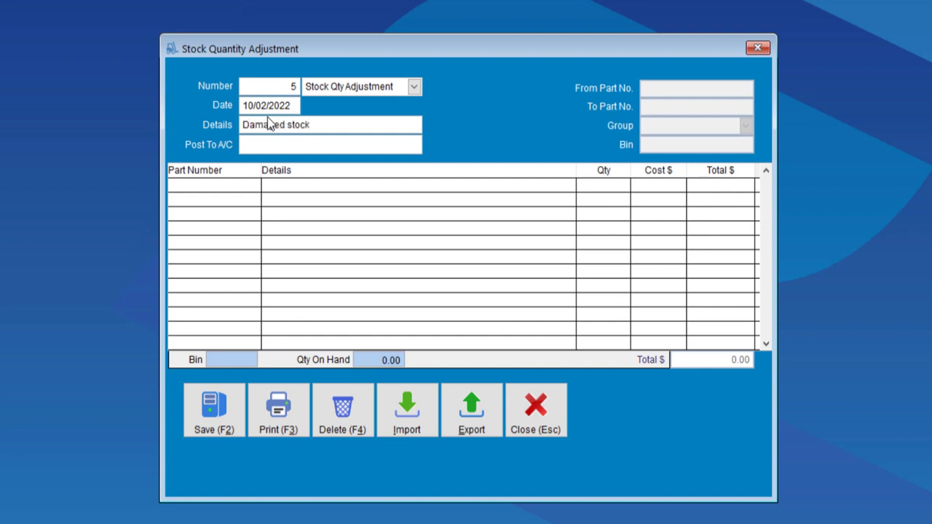
type("92")
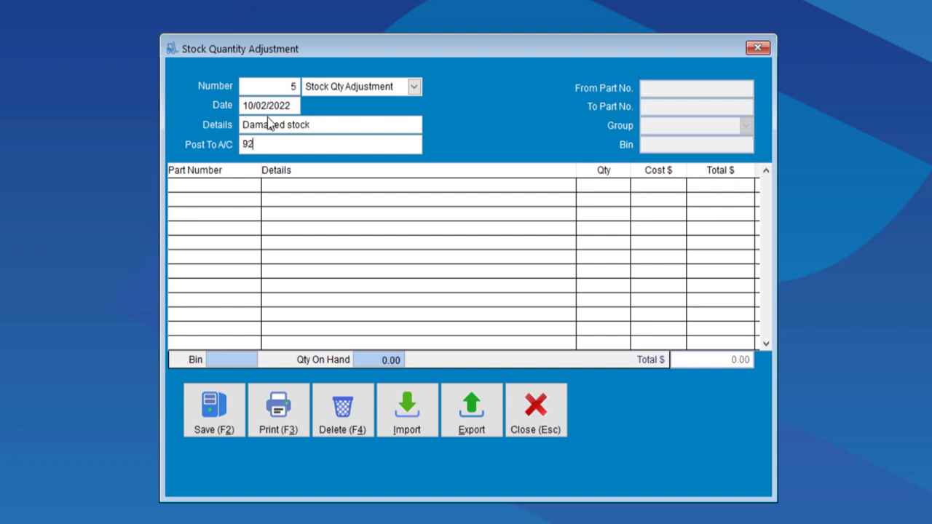
- Post to Stock Wastage, remove 2 carrot cake slices and 1 butter cookie, and save
type("12")
left_click(603, 185)
type("-2")
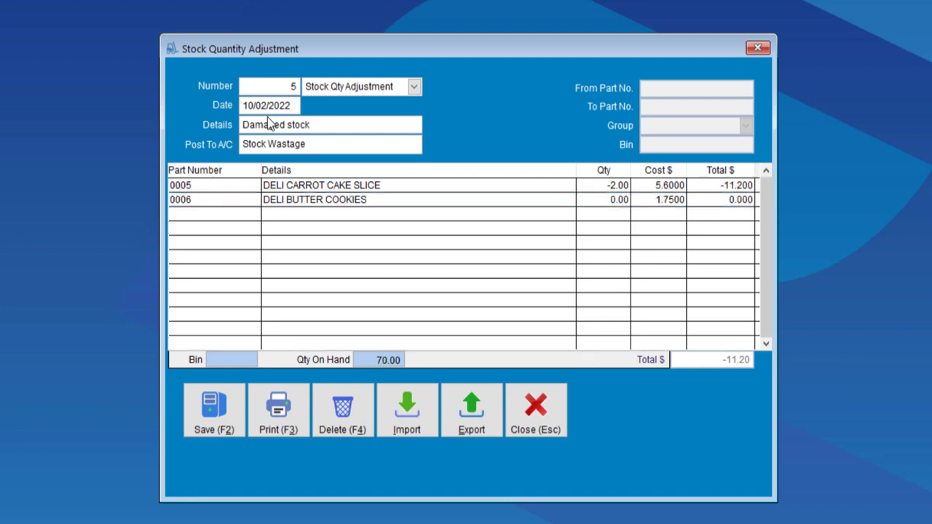
left_click(603, 200)
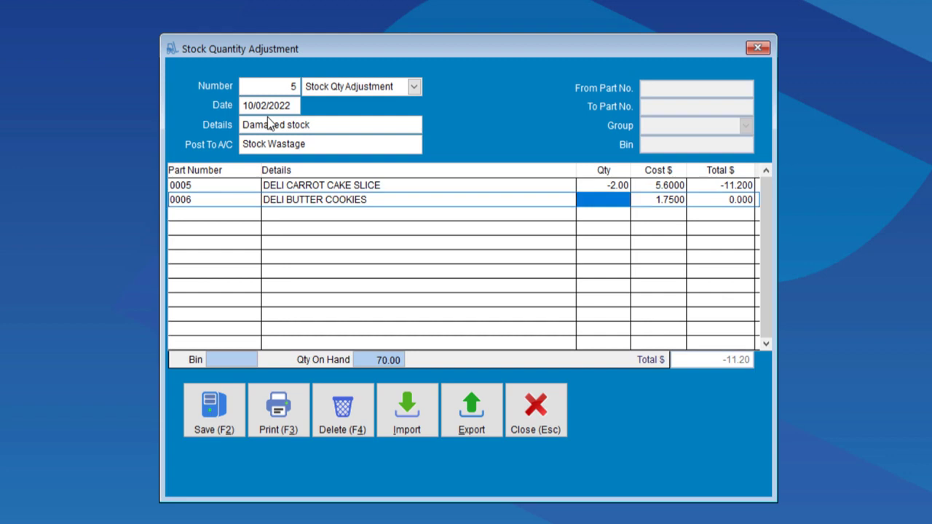
type("-1.00")
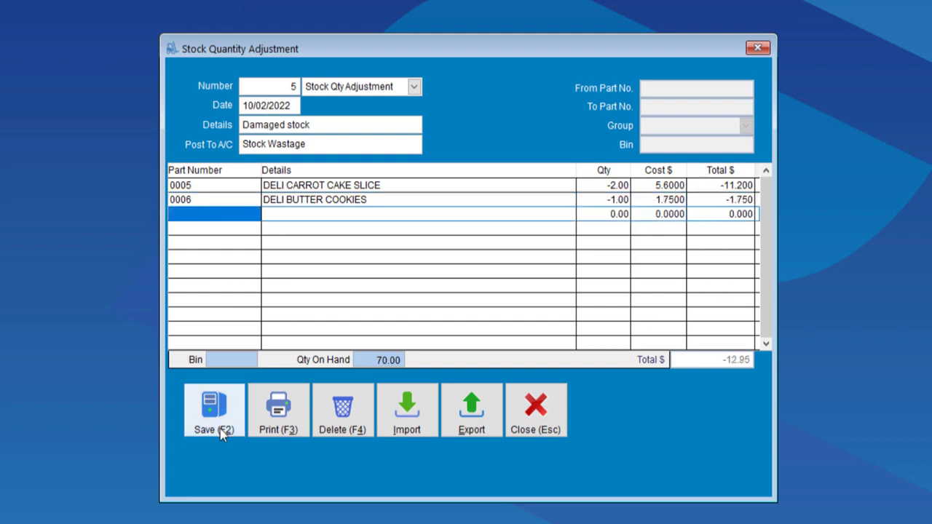
mouse_move(372, 349)
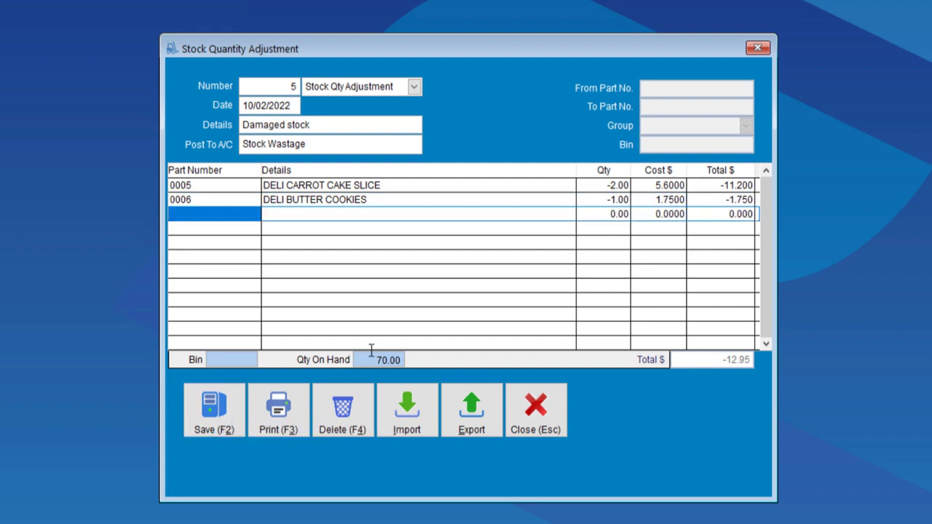
mouse_move(353, 357)
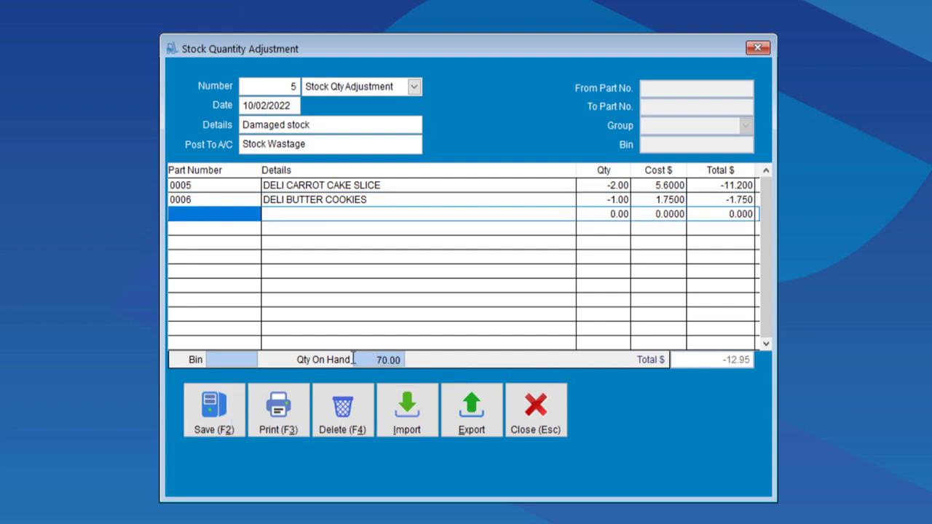
mouse_move(214, 407)
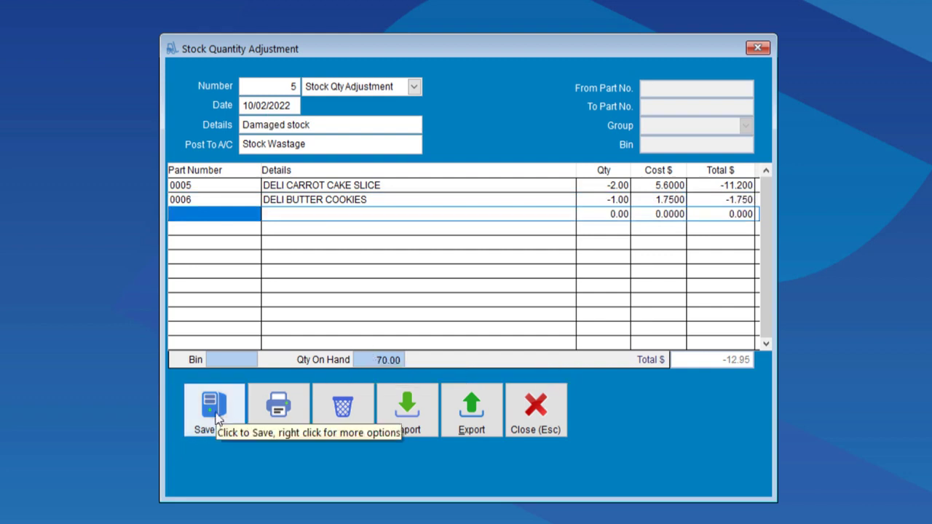
left_click(213, 404)
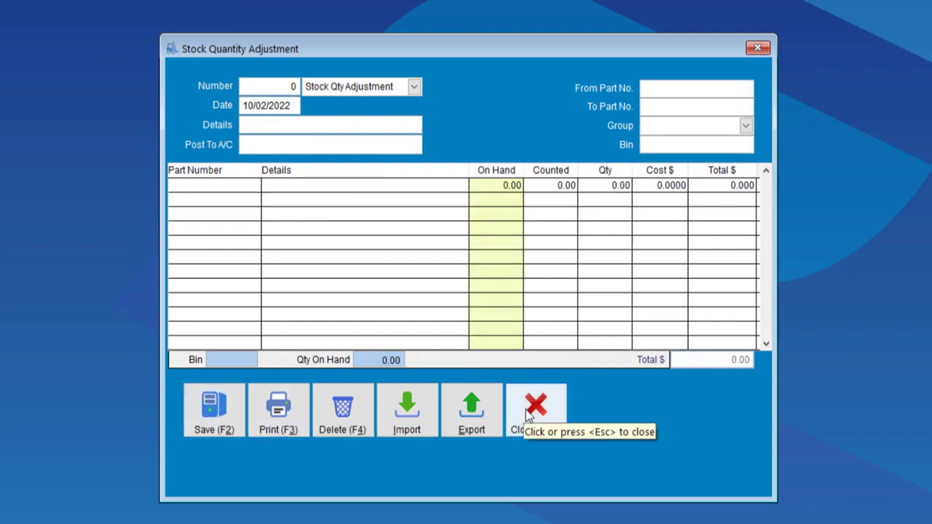
- Close the adjustment and sell one Large Coffee, three Small Coffees and two Cup Cakes ($21.00)
left_click(536, 408)
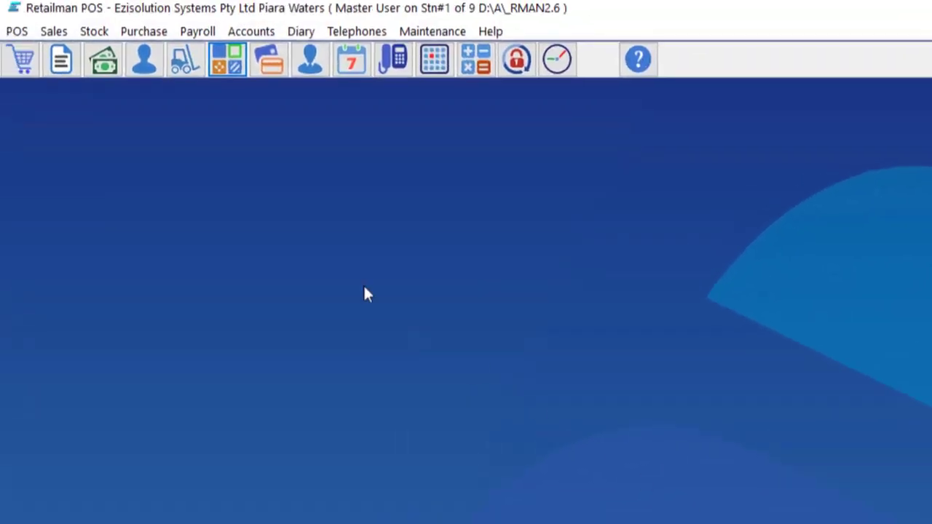
mouse_move(21, 59)
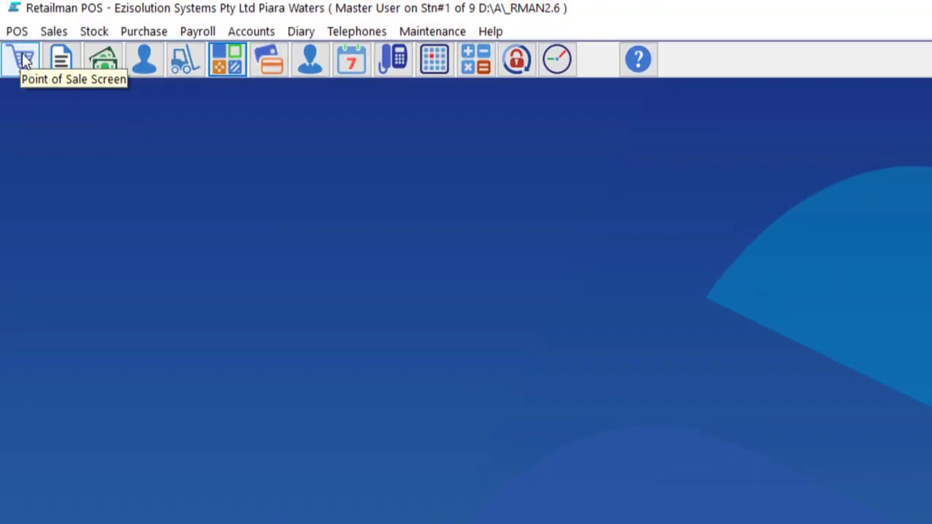
left_click(20, 59)
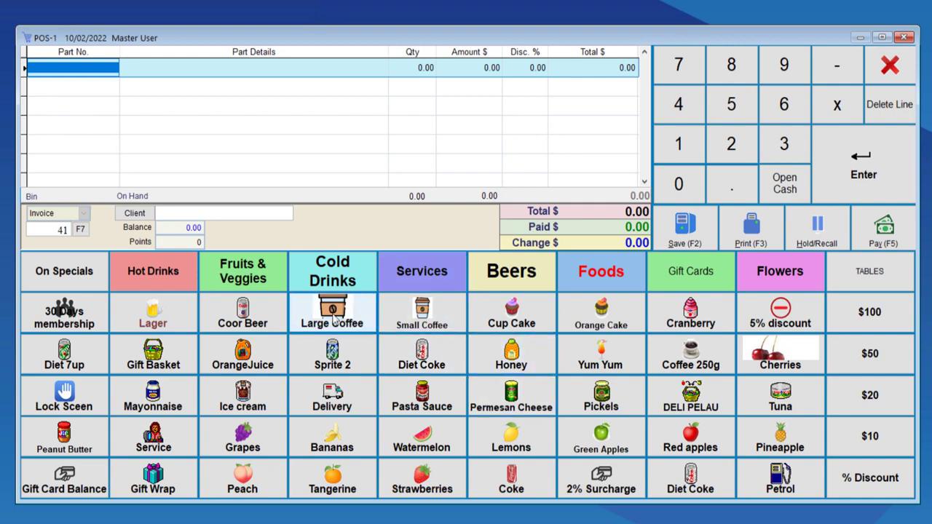
left_click(332, 313)
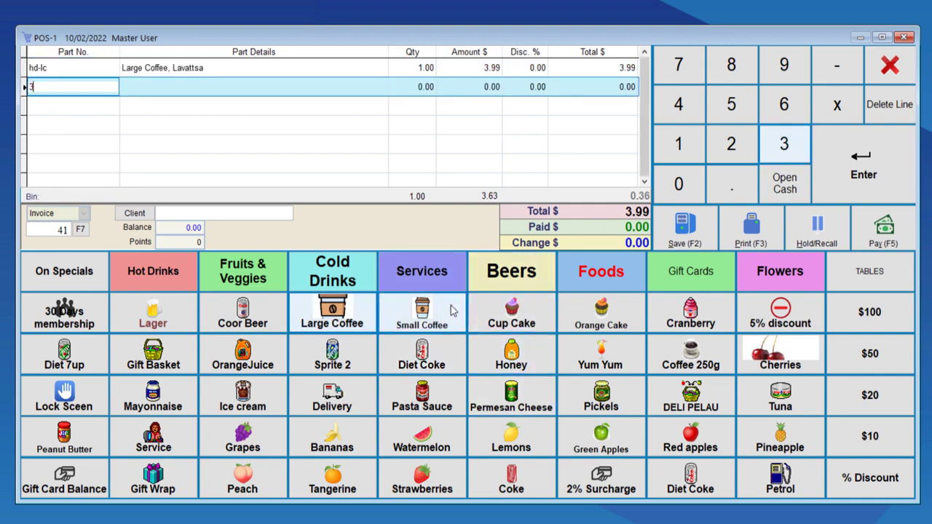
left_click(422, 313)
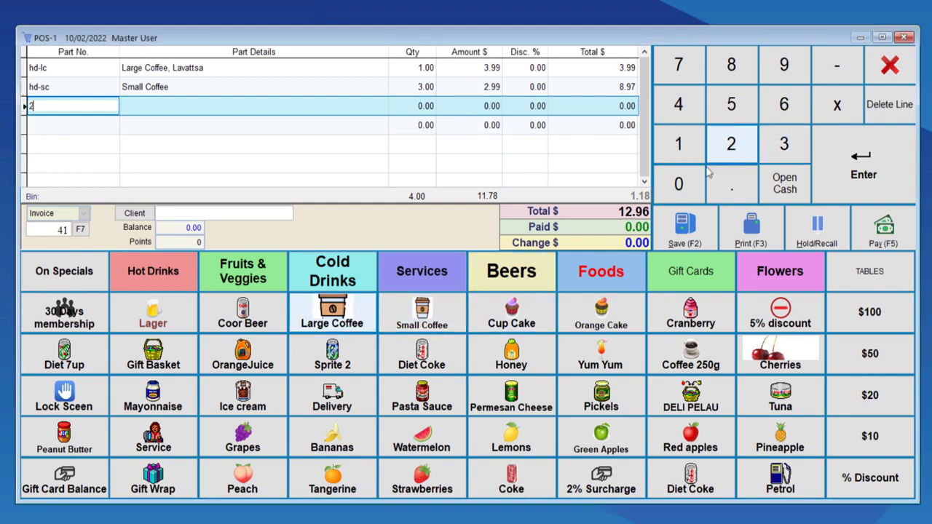
left_click(511, 313)
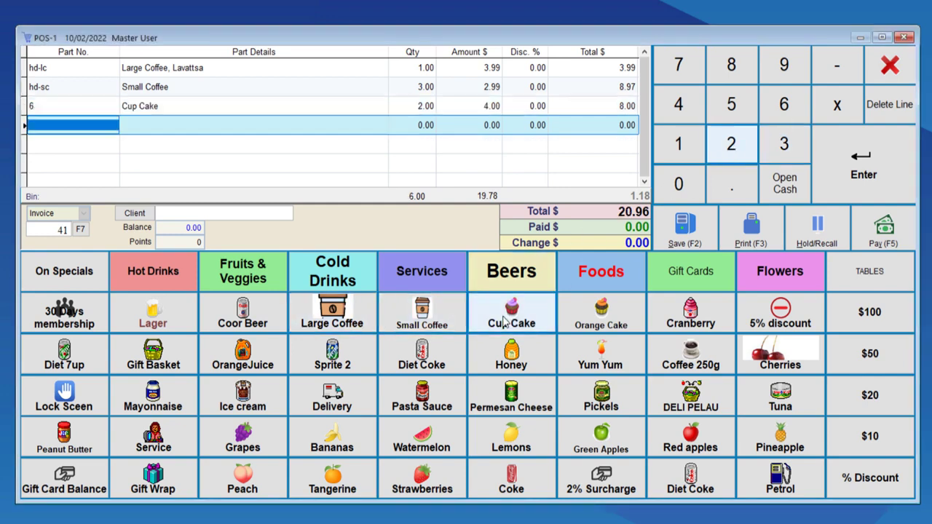
mouse_move(883, 228)
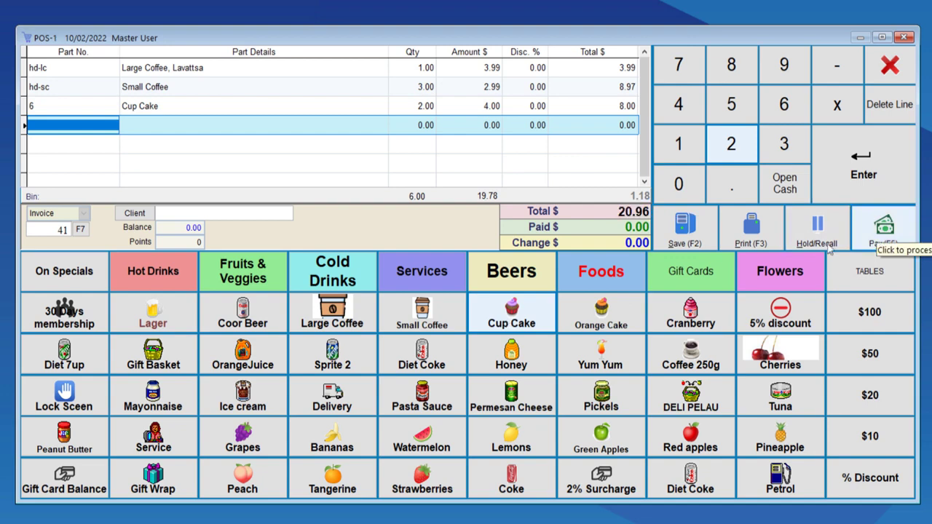
left_click(884, 228)
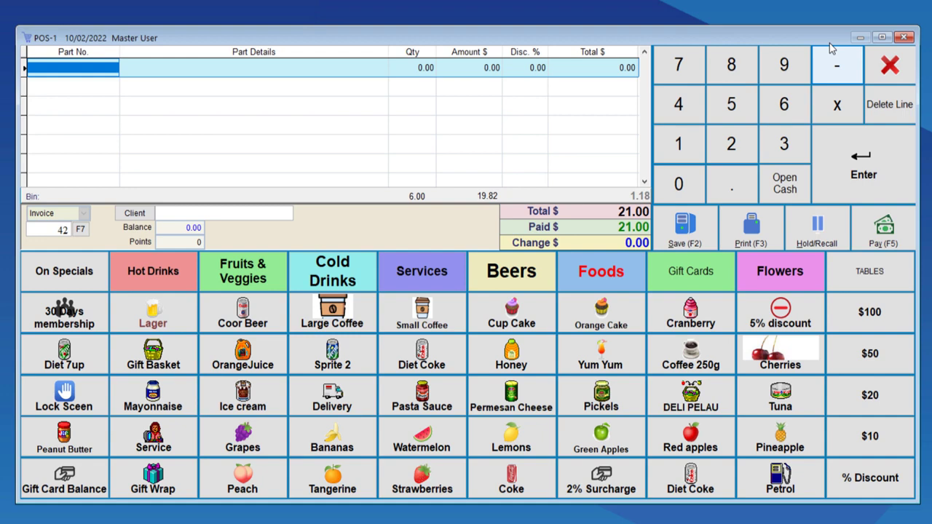
mouse_move(414, 64)
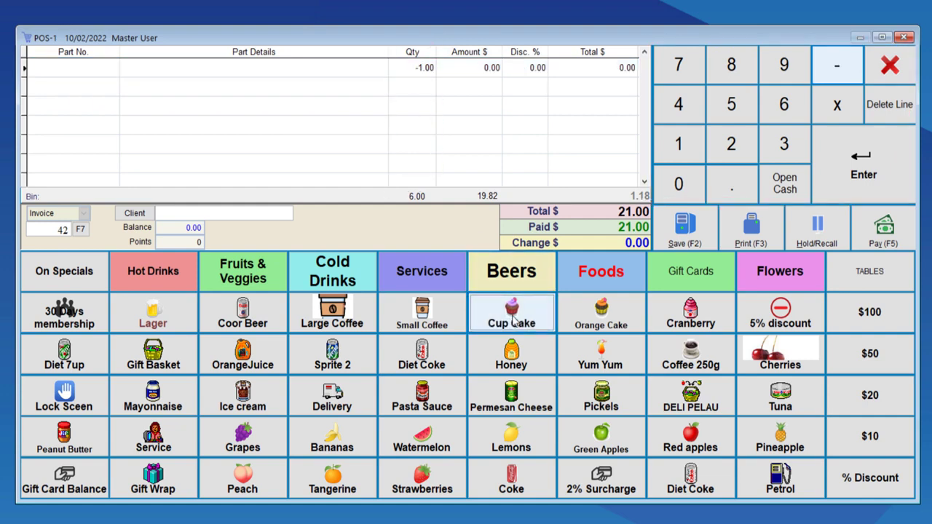
- Refund one Cup Cake and two Small Coffees, paying out $9.95 in cash
left_click(511, 313)
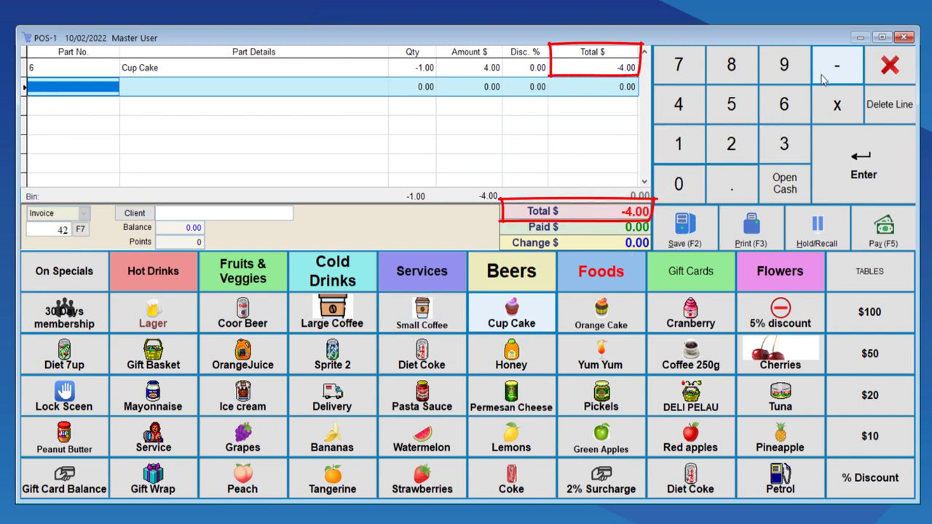
left_click(421, 314)
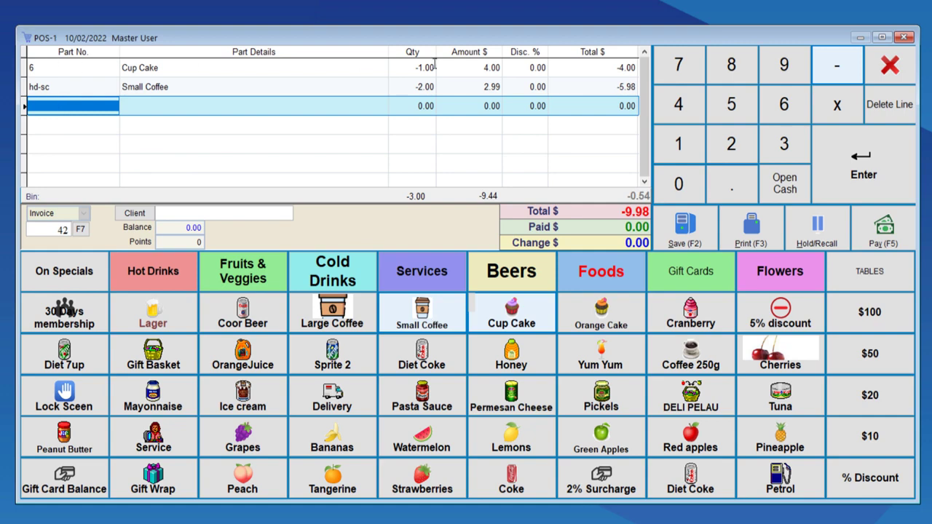
mouse_move(605, 230)
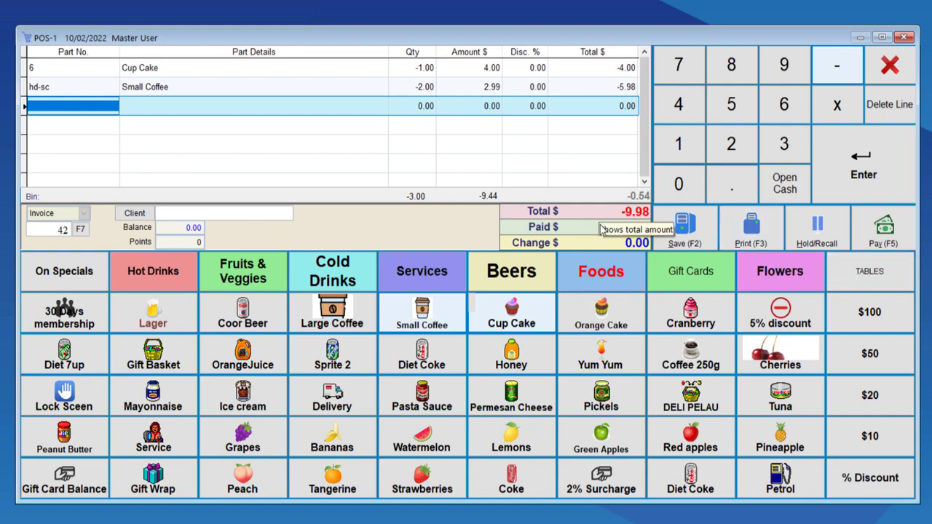
mouse_move(863, 239)
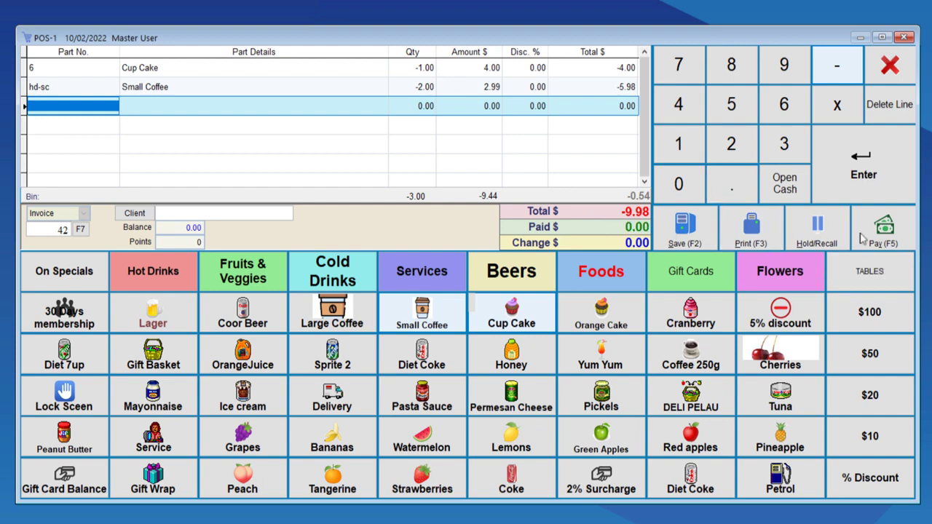
left_click(883, 229)
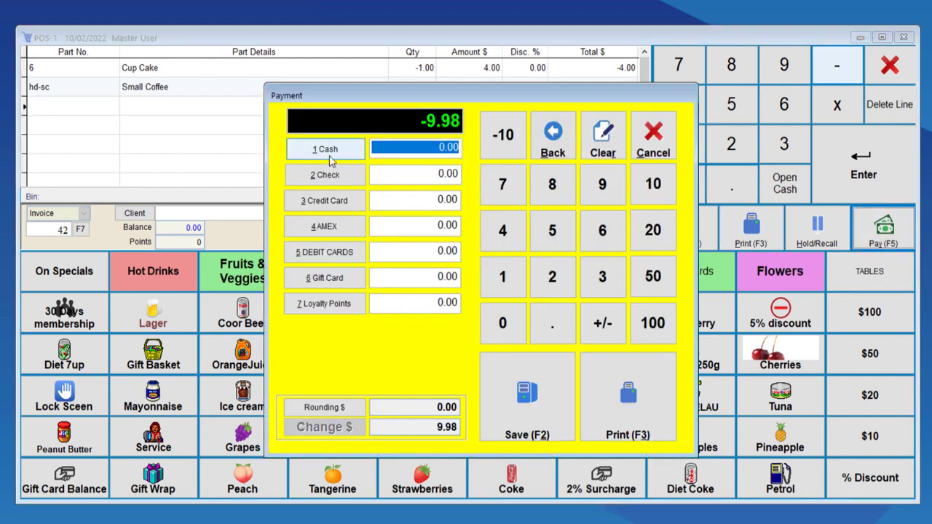
left_click(552, 323)
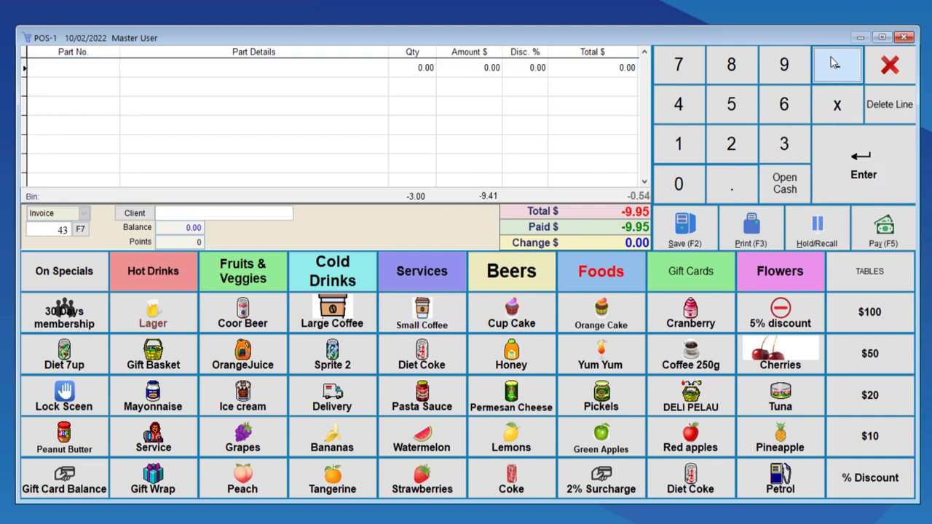
- Exchange one returned Cup Cake for two Large Coffees and take the $3.98 balance
left_click(511, 313)
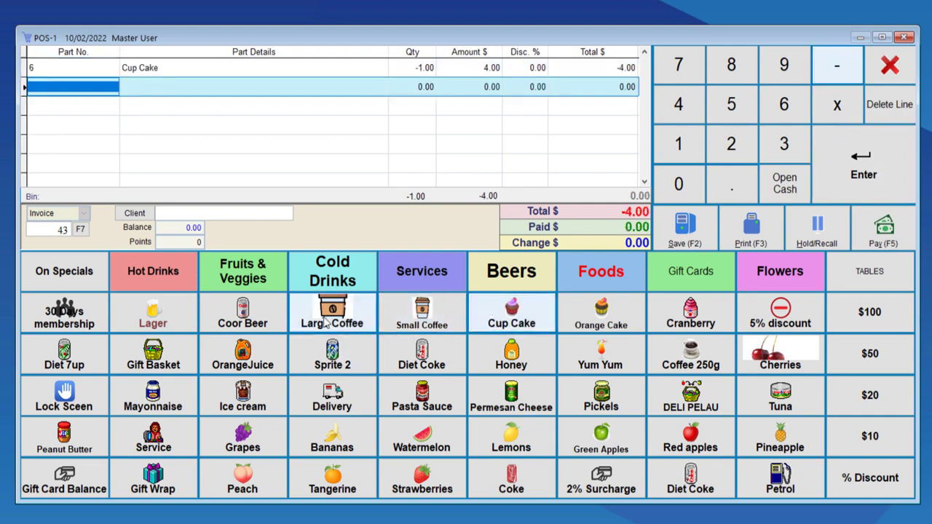
left_click(332, 314)
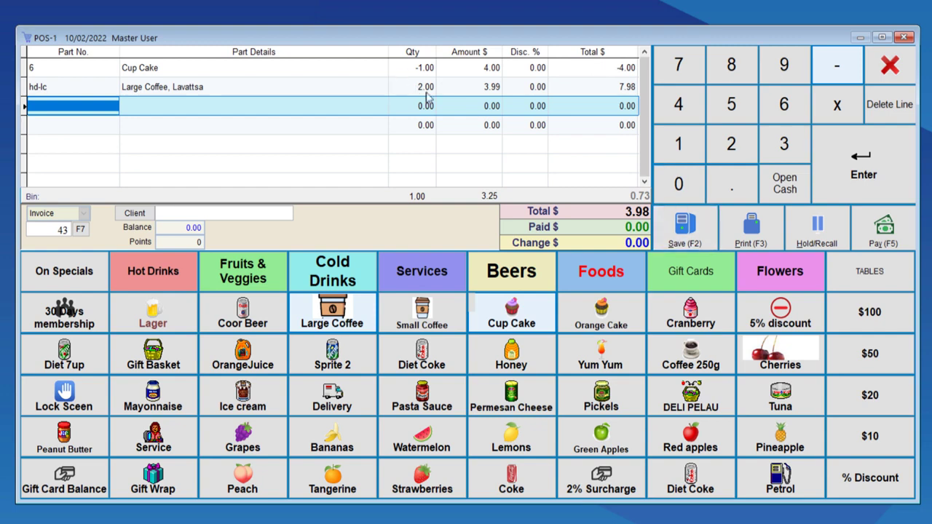
left_click(884, 228)
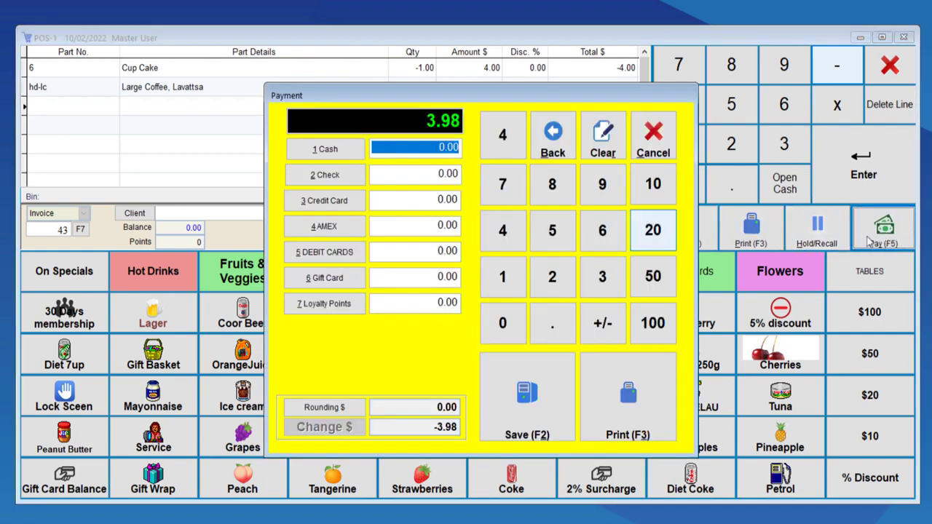
left_click(325, 176)
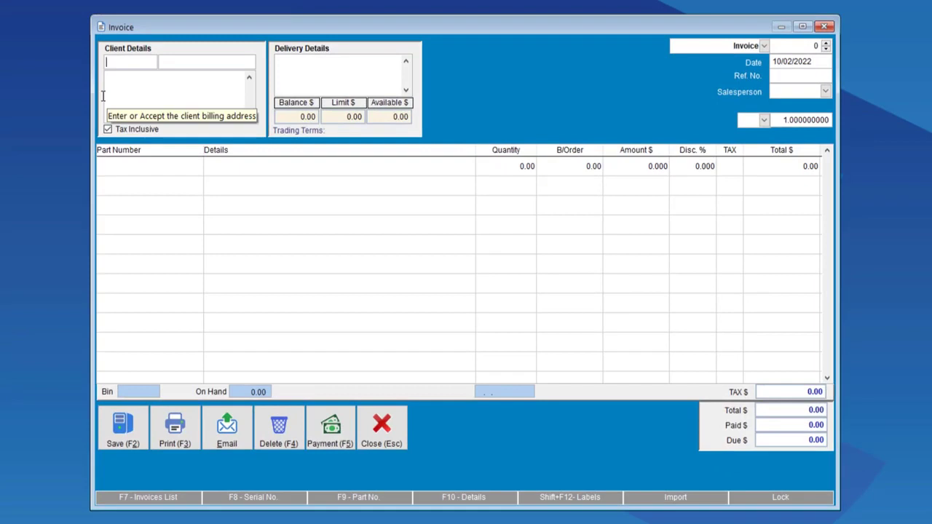
- Invoice Cash Sales for five carrot cake slices and one butter cookie, pay $4.62, and save
type("C")
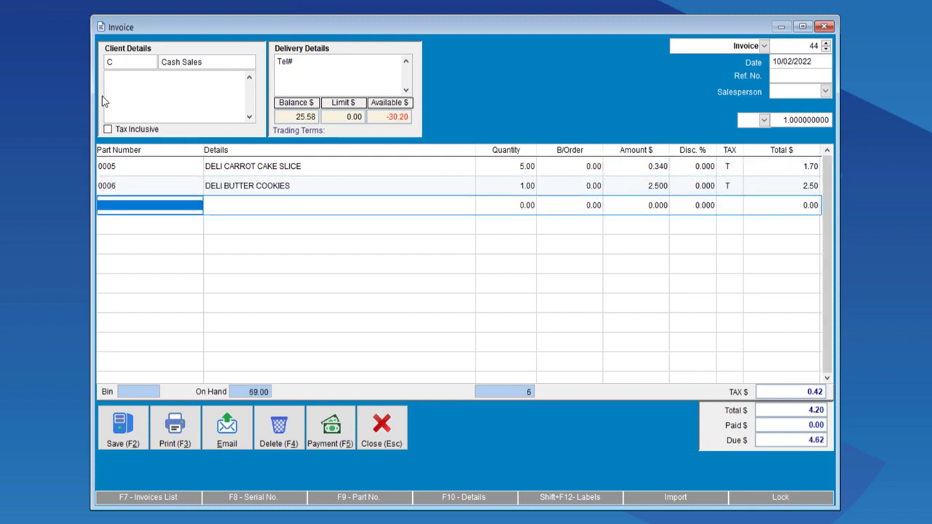
mouse_move(330, 426)
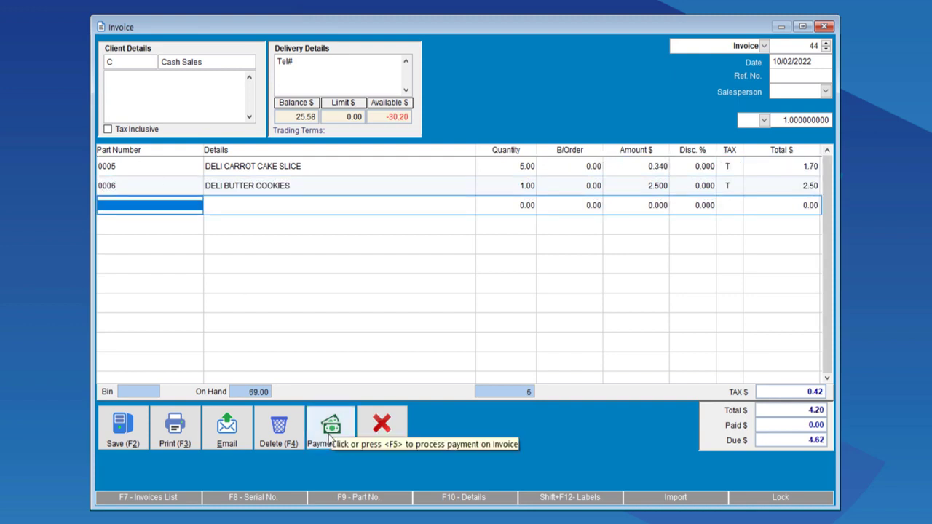
left_click(330, 427)
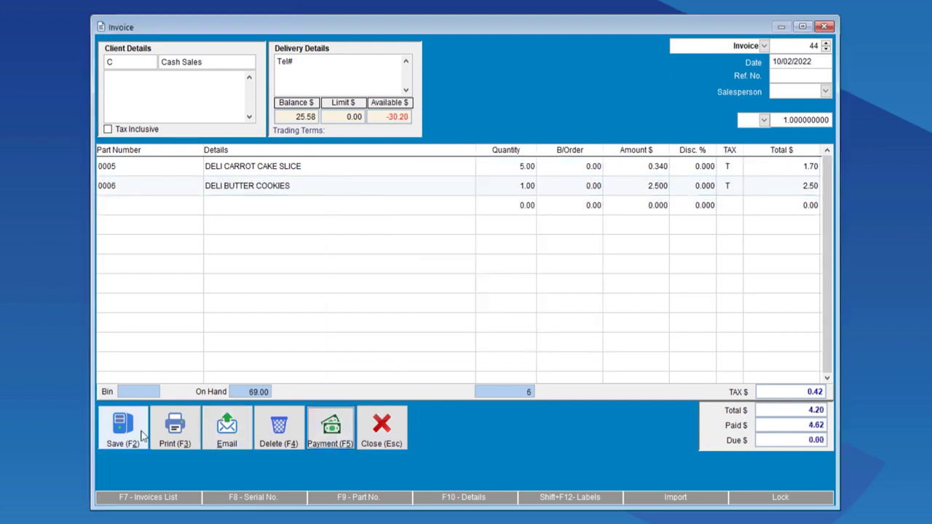
left_click(123, 428)
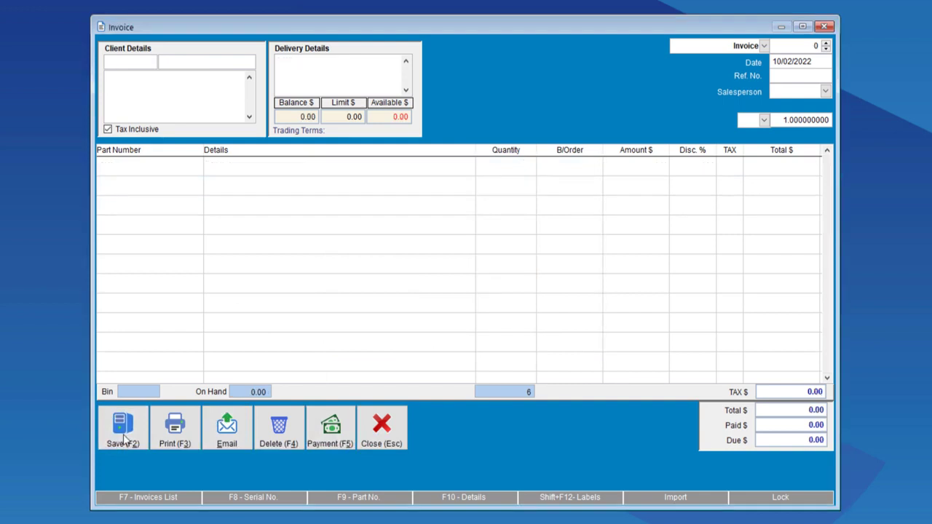
mouse_move(764, 46)
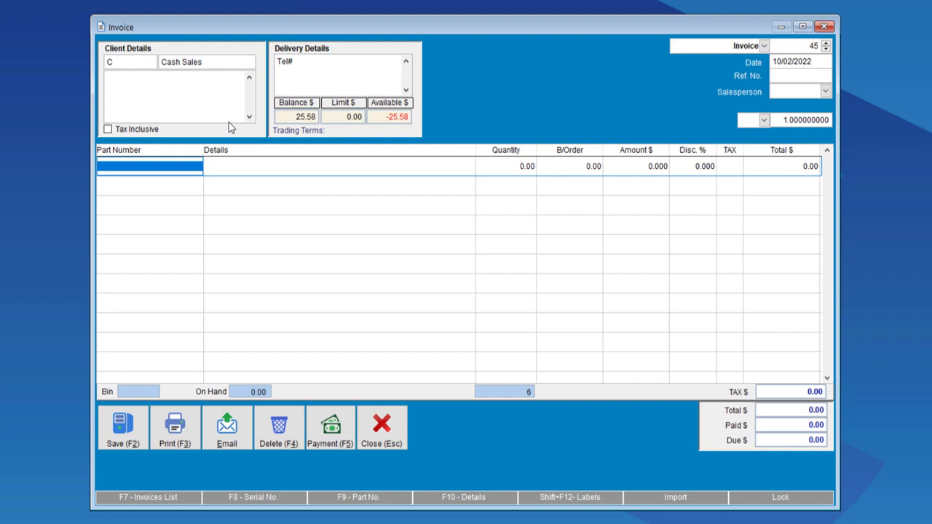
- On invoice 45, reference invoice 44 and return one carrot cake slice at quantity -1.00
type("0005")
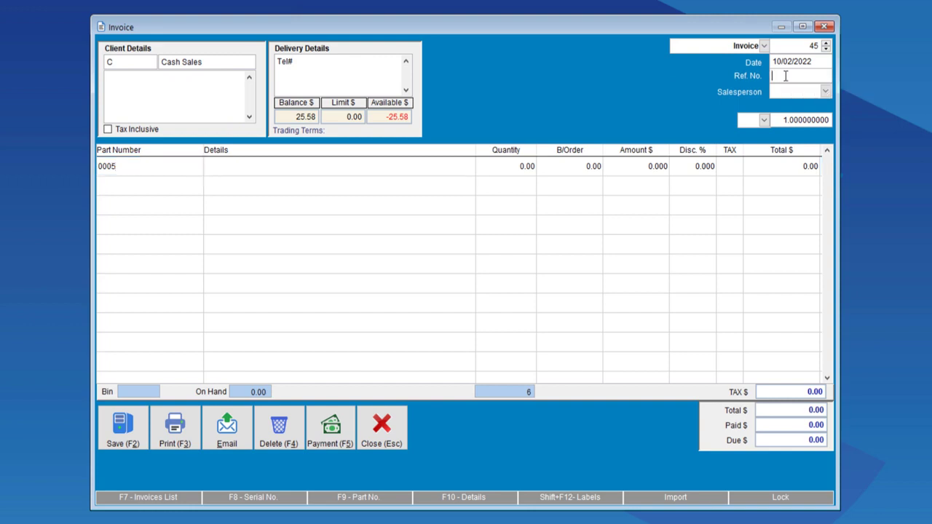
type("44")
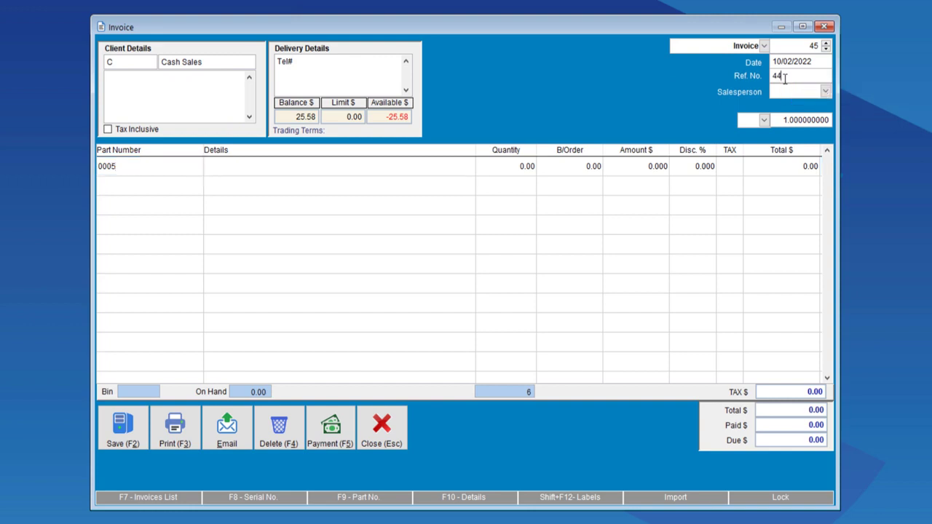
left_click(824, 91)
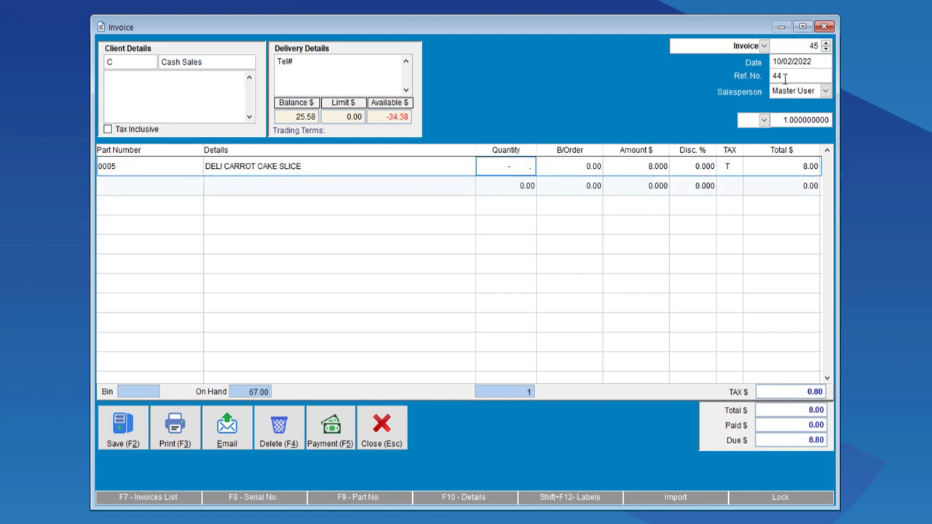
type("-1.00")
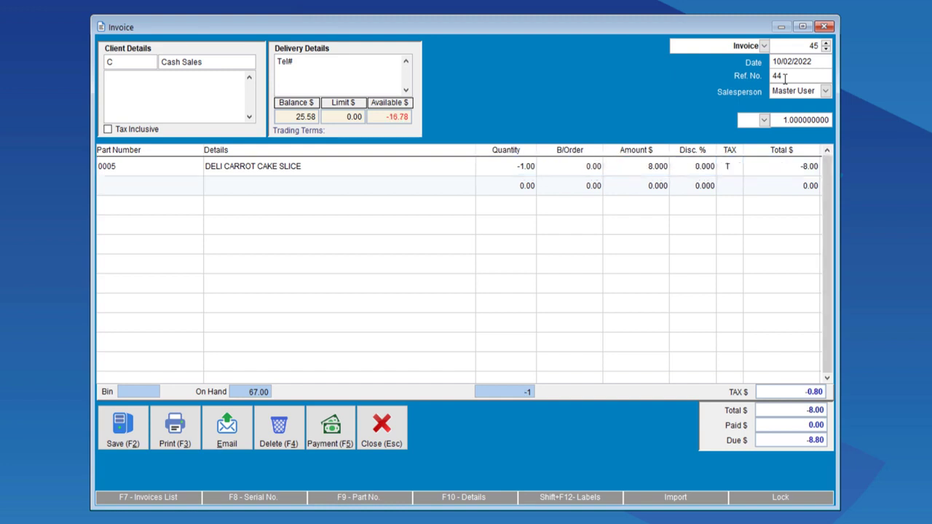
left_click(149, 185)
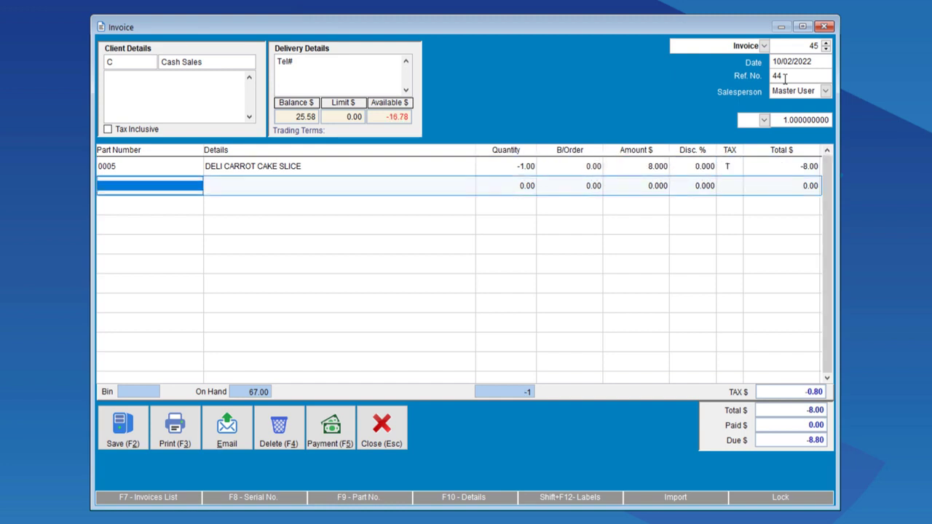
mouse_move(331, 425)
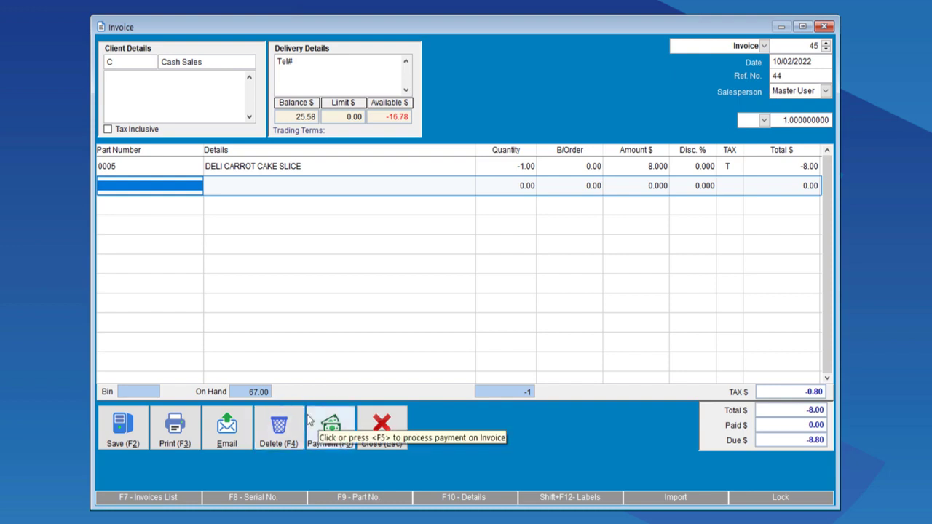
mouse_move(324, 199)
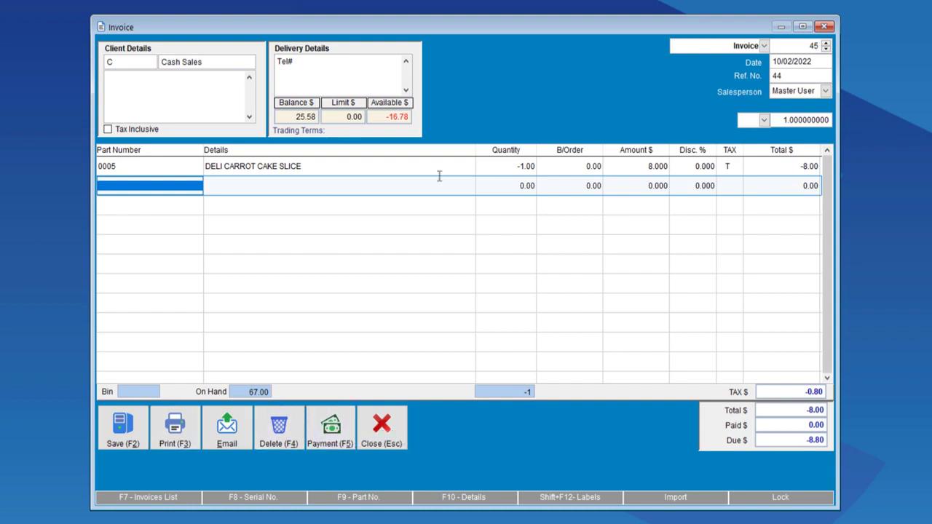
left_click(506, 166)
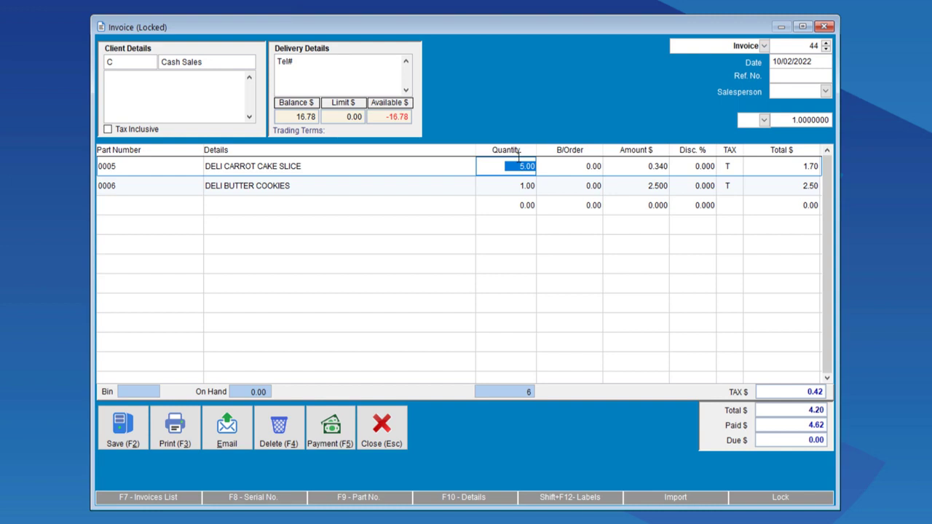
mouse_move(804, 436)
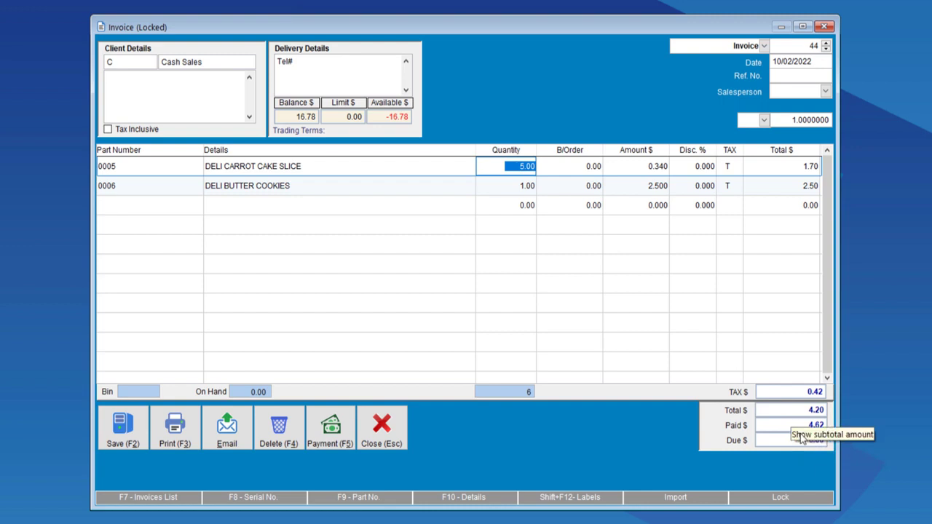
mouse_move(793, 440)
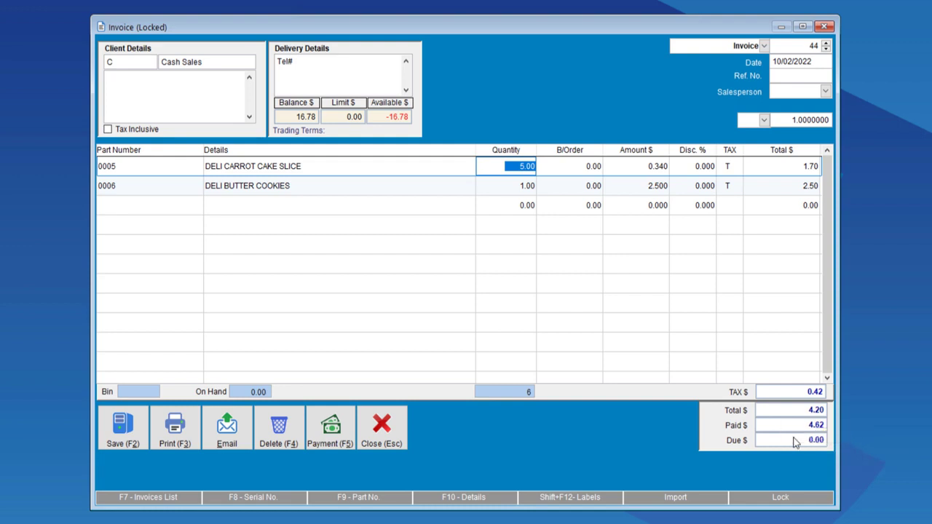
- Begin a new return line below the existing lines of locked invoice 44
left_click(149, 205)
type("0005")
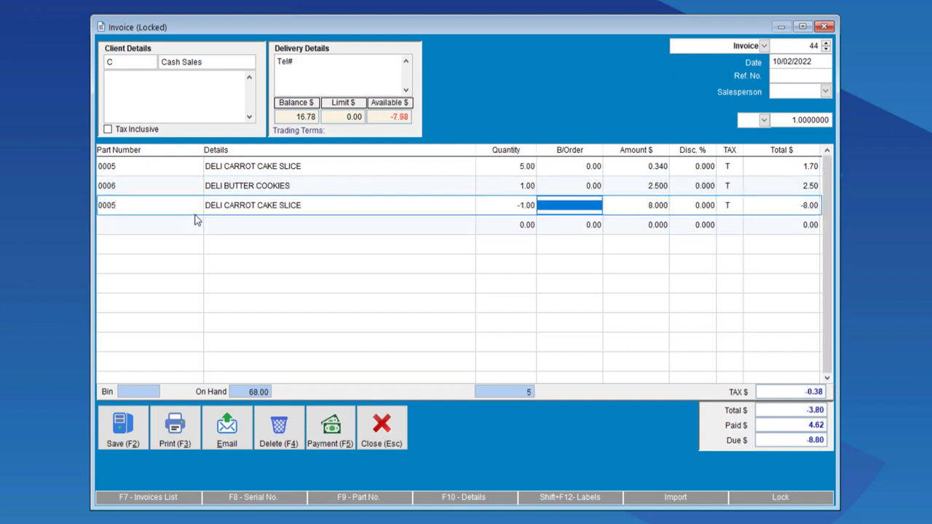
mouse_move(221, 212)
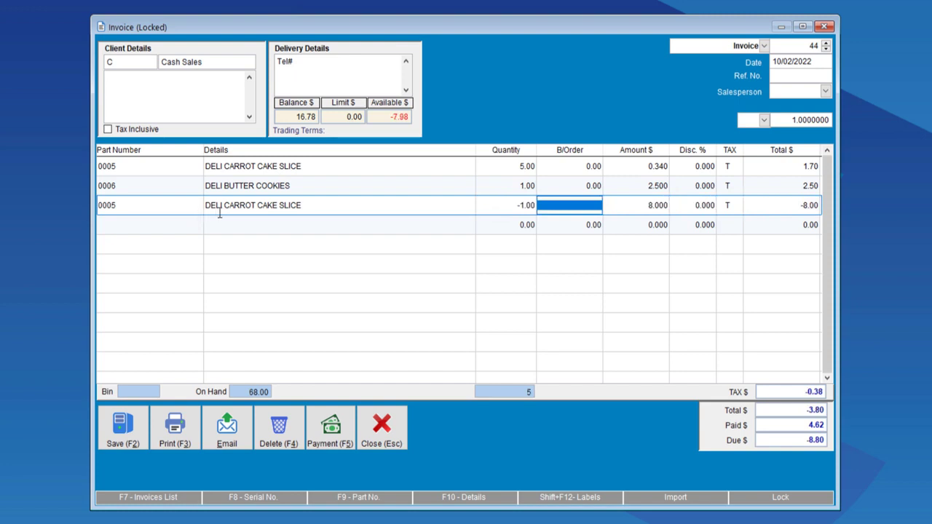
mouse_move(502, 190)
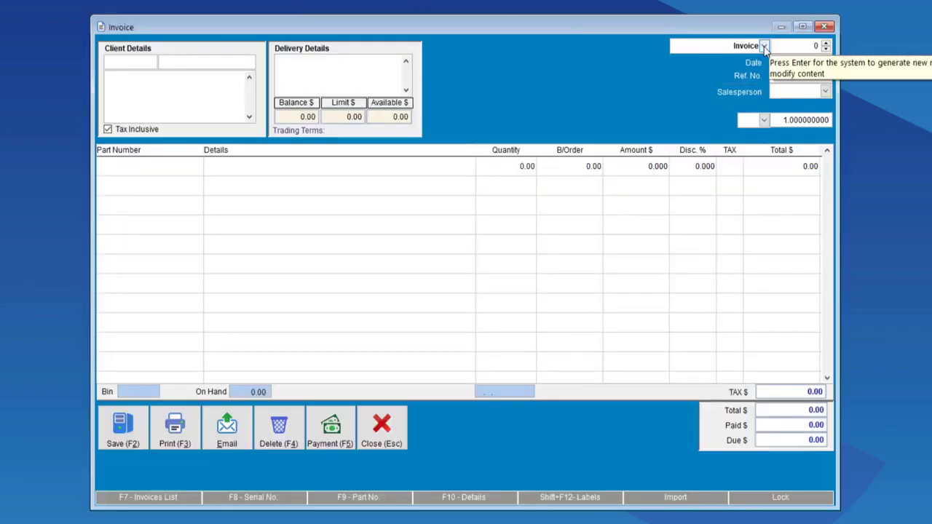
- Make the new document a credit note for part 0005, checking its total and quantity
left_click(764, 46)
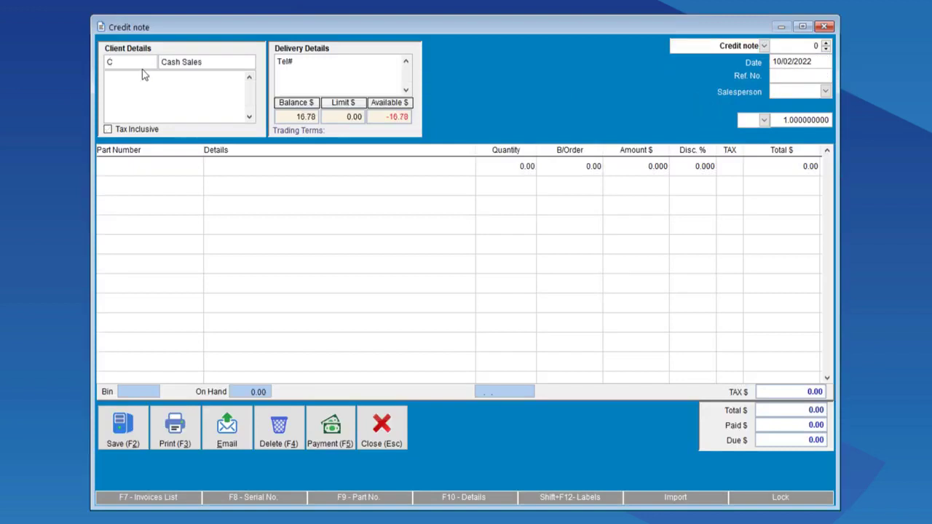
type("0005")
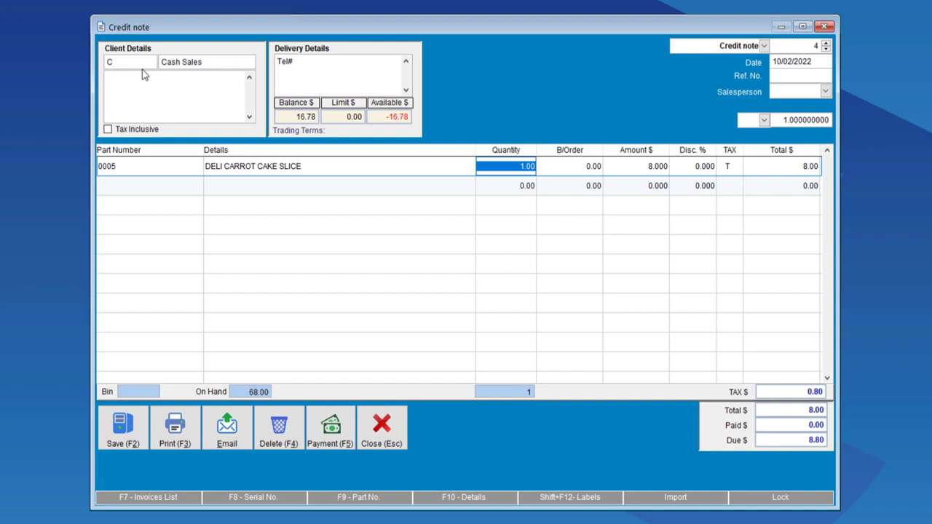
left_click(636, 166)
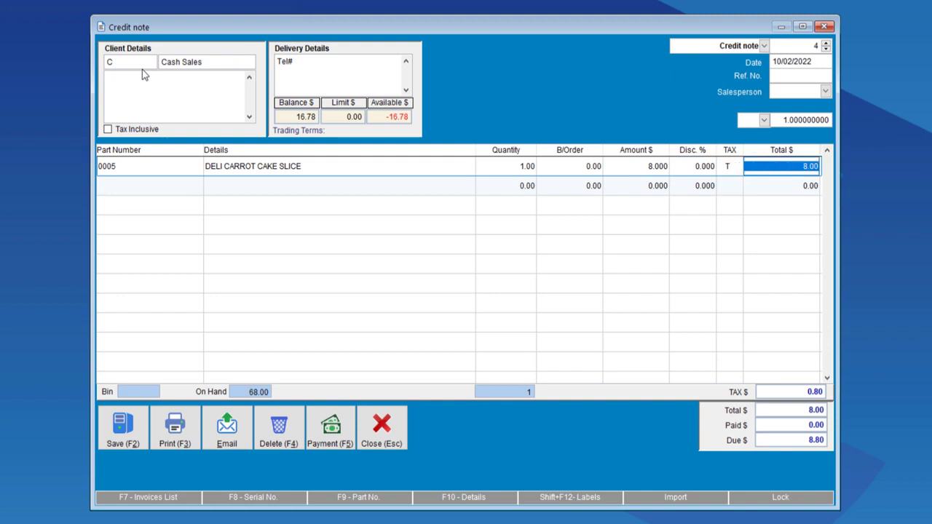
left_click(506, 166)
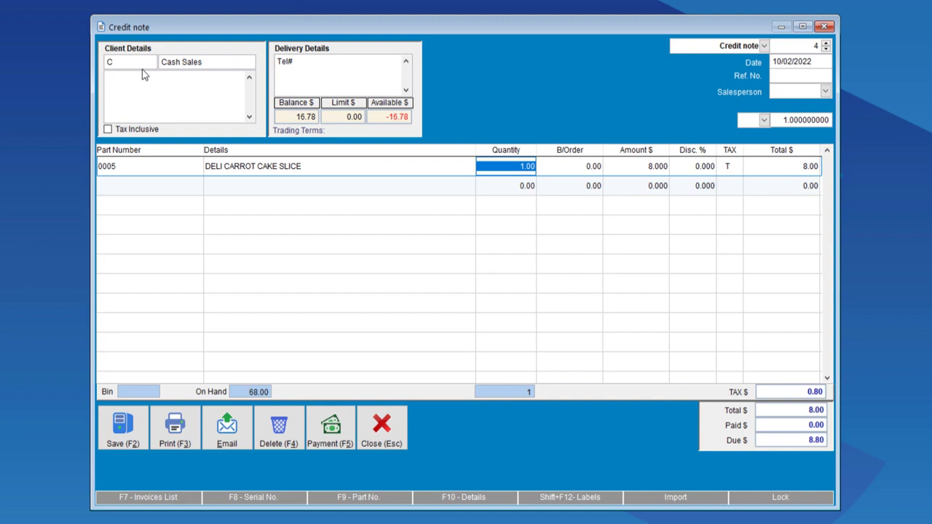
mouse_move(123, 426)
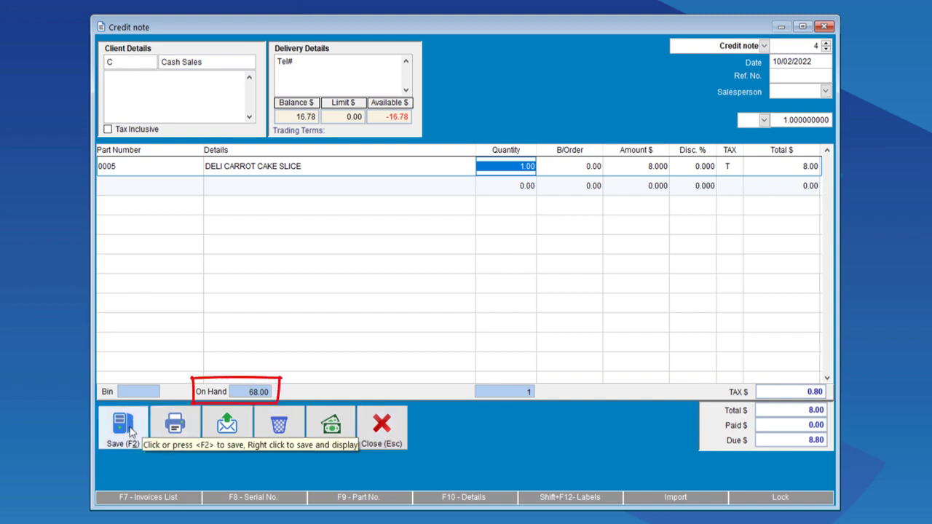
mouse_move(247, 393)
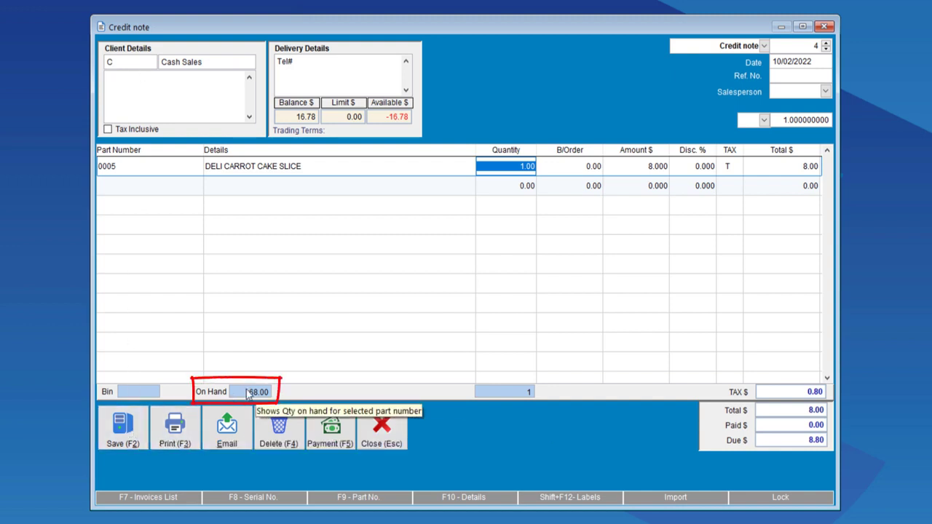
mouse_move(506, 171)
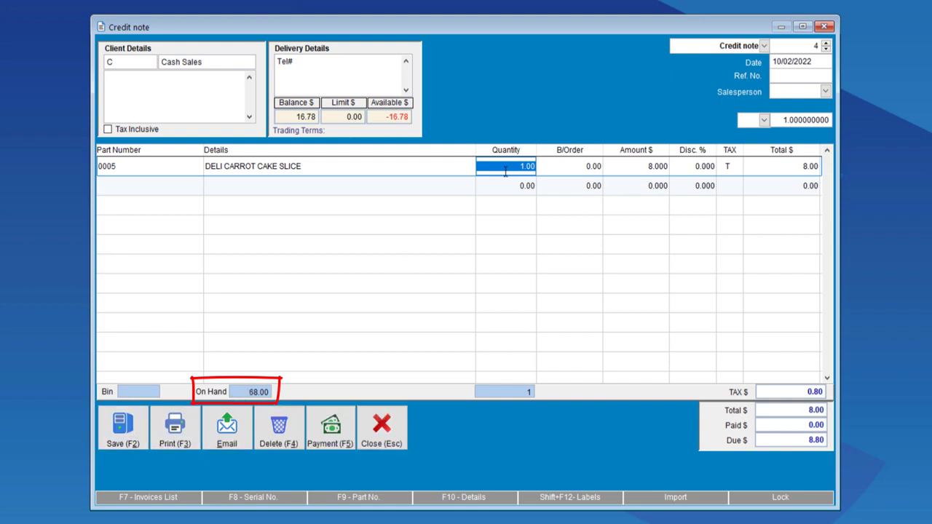
mouse_move(352, 309)
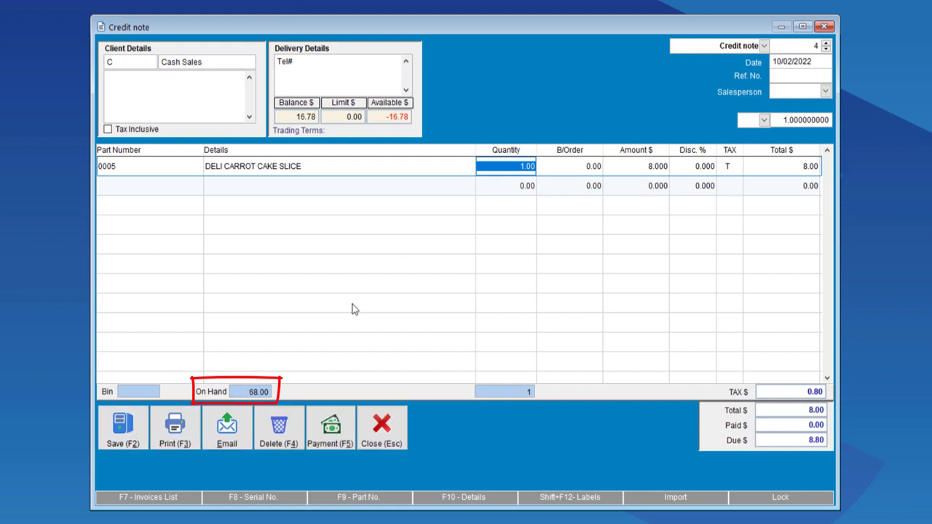
mouse_move(264, 386)
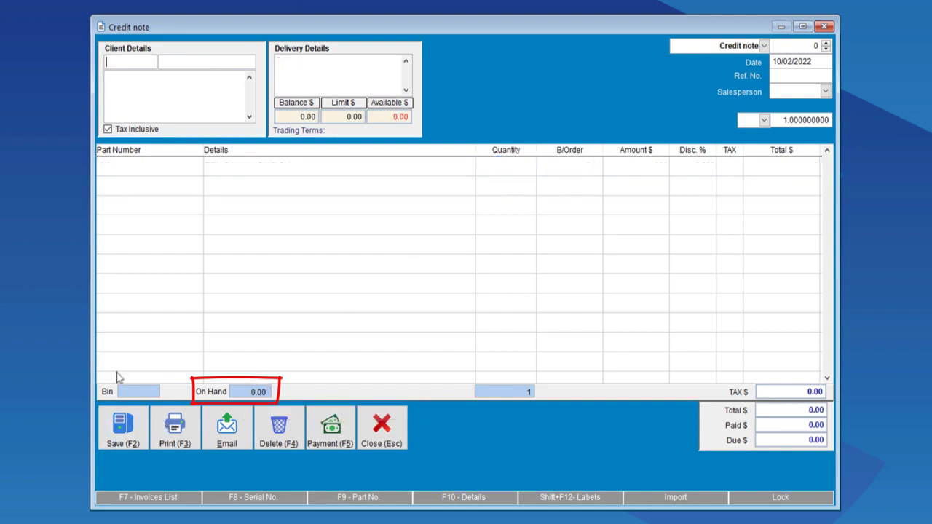
- Re-enter part 0005 to confirm 69 on hand, then close the credit note
type("0005")
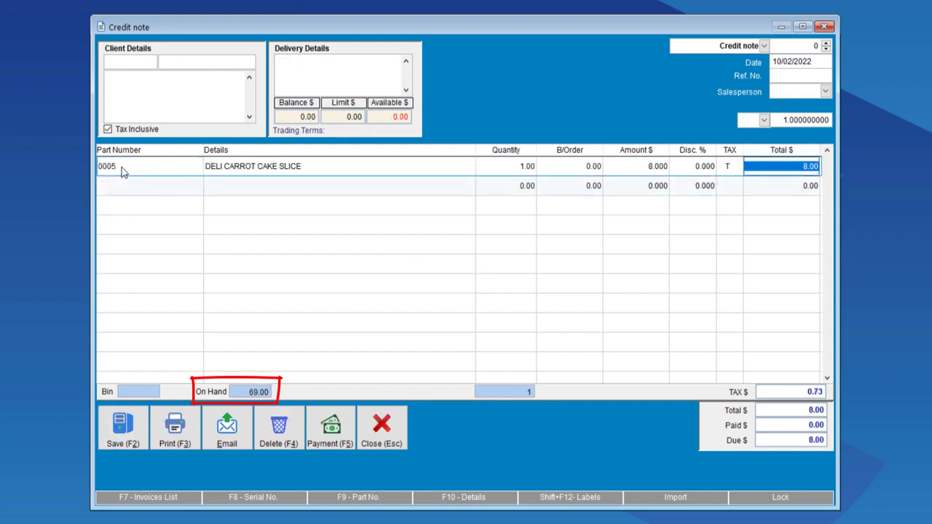
mouse_move(251, 394)
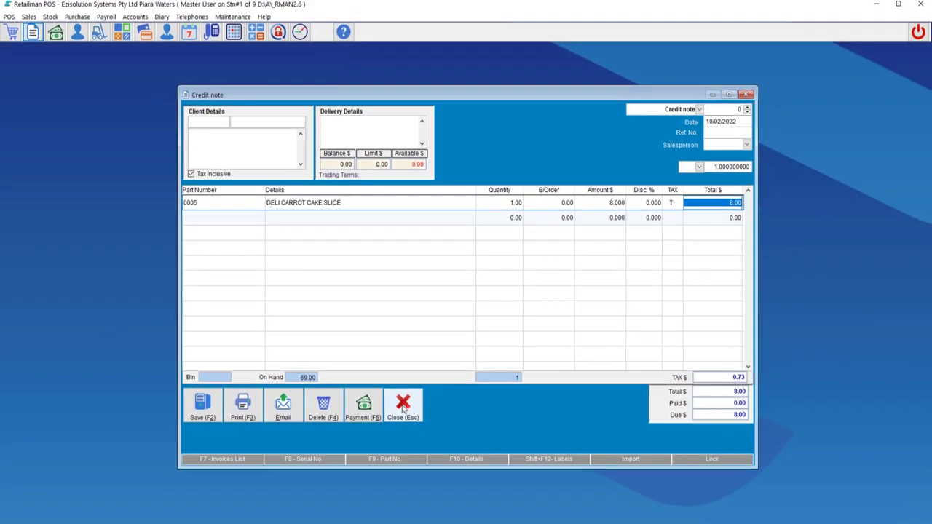
left_click(403, 404)
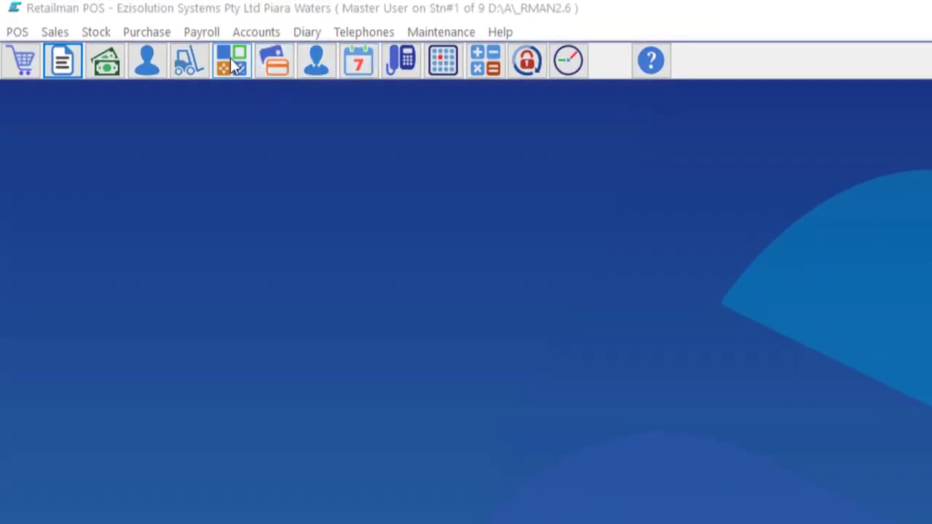
- Create a Purchase-type document, add part 0006 (DELI BUTTER COOKIES), and start a second line
left_click(231, 61)
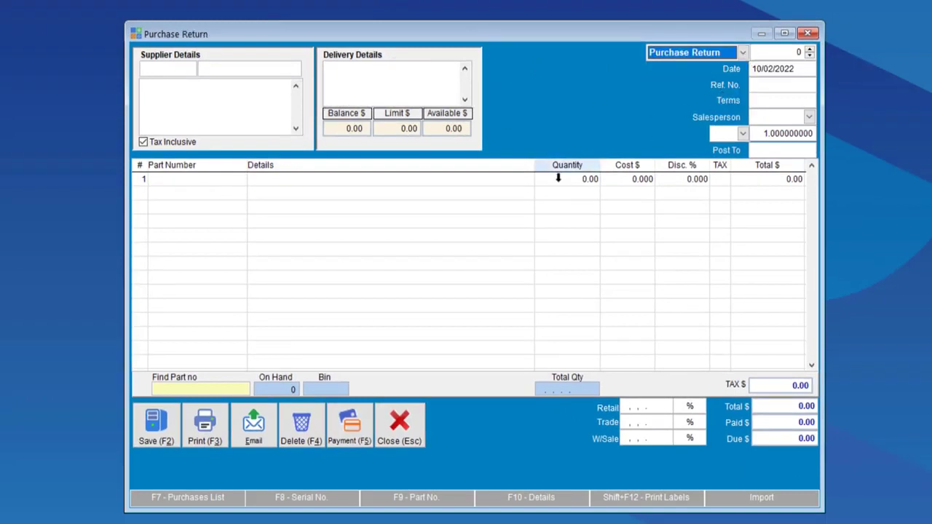
mouse_move(562, 180)
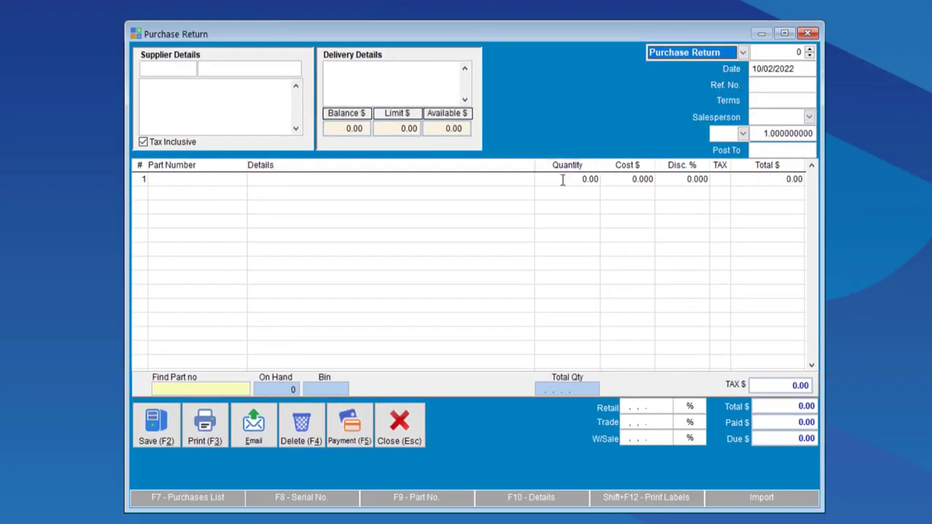
left_click(742, 52)
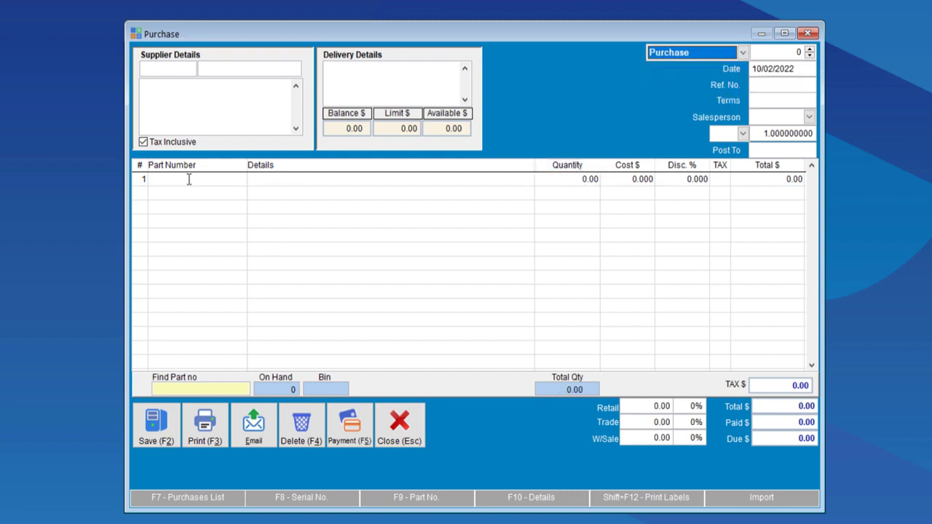
type("0006")
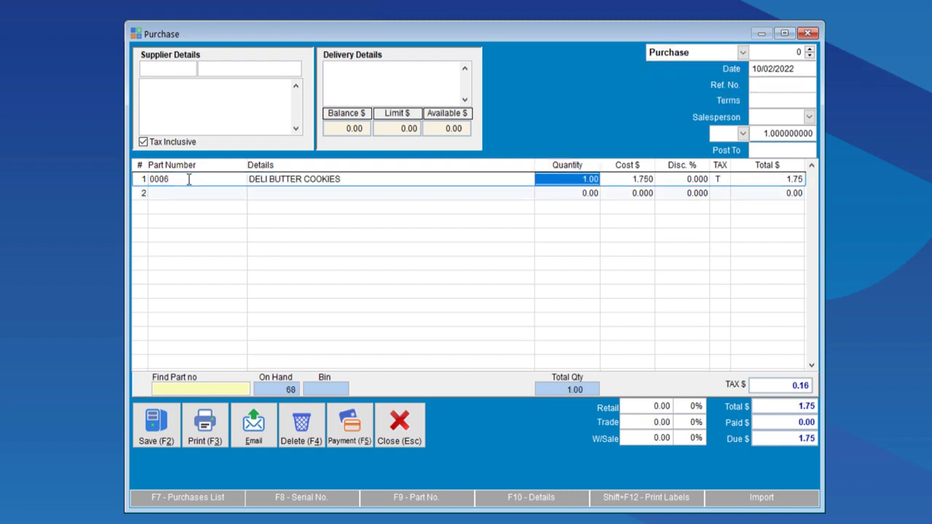
left_click(196, 193)
type("0005")
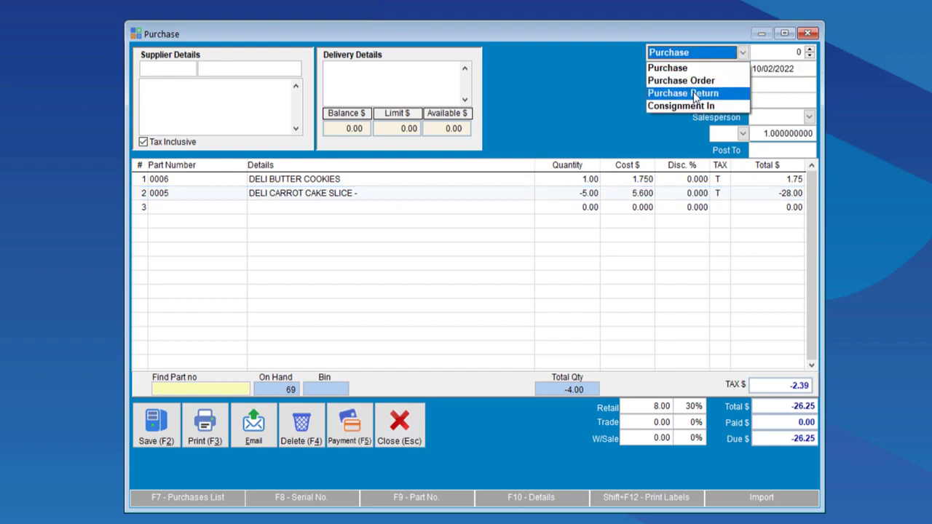
mouse_move(682, 93)
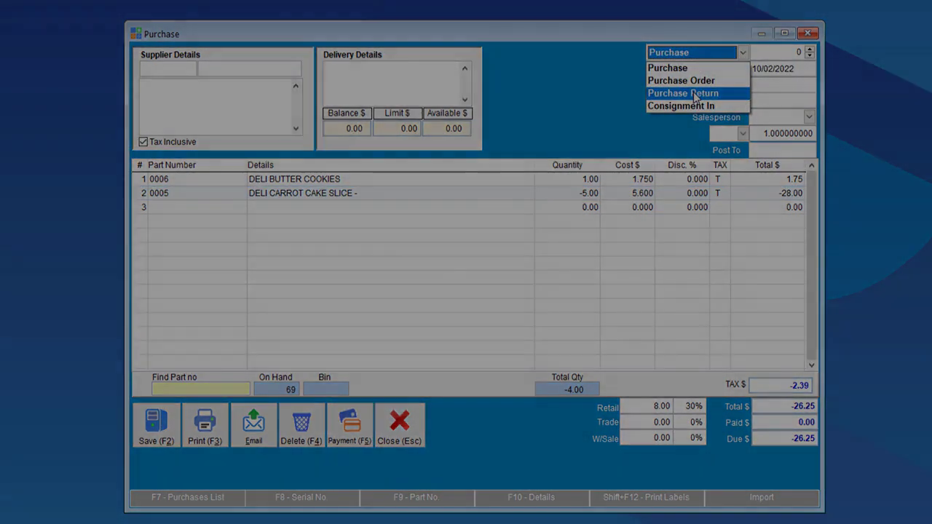